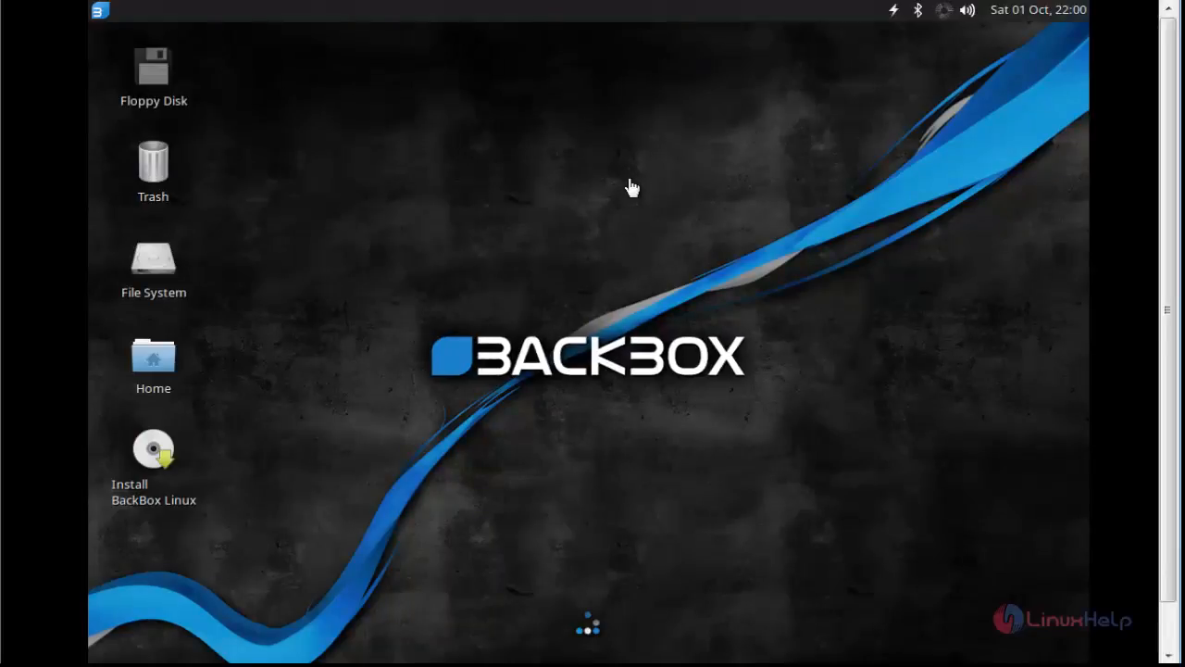
mouse_move(281, 540)
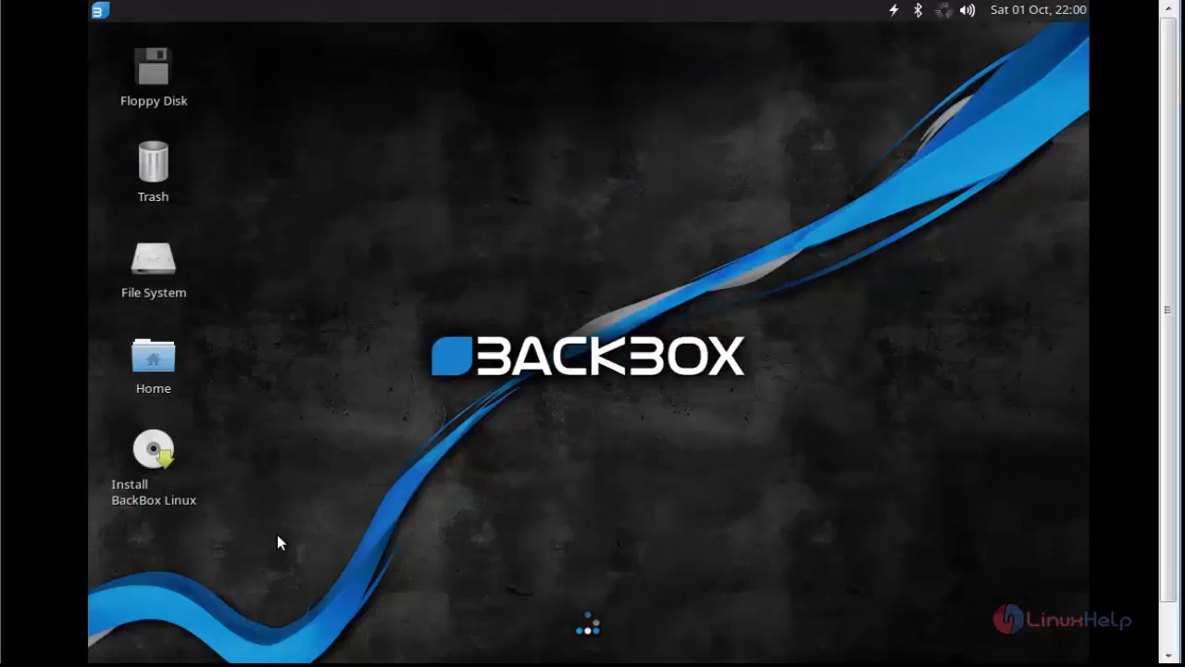
mouse_move(157, 452)
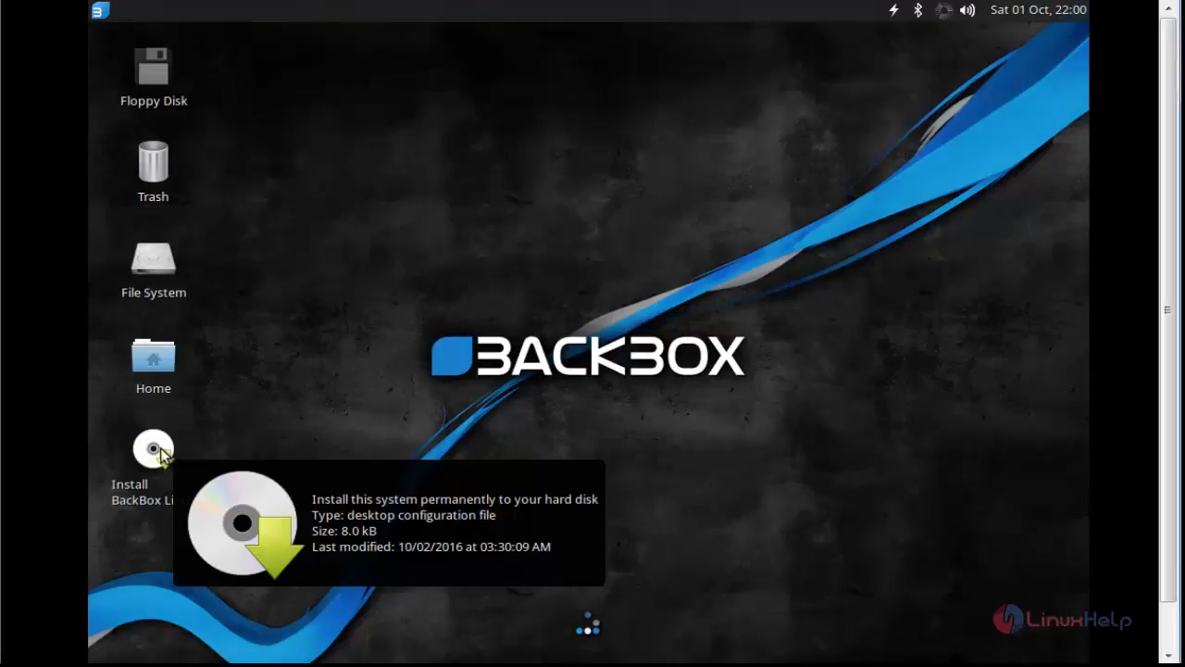
Step: Launch the Install BackBox Linux shortcut from the live desktop
click(152, 448)
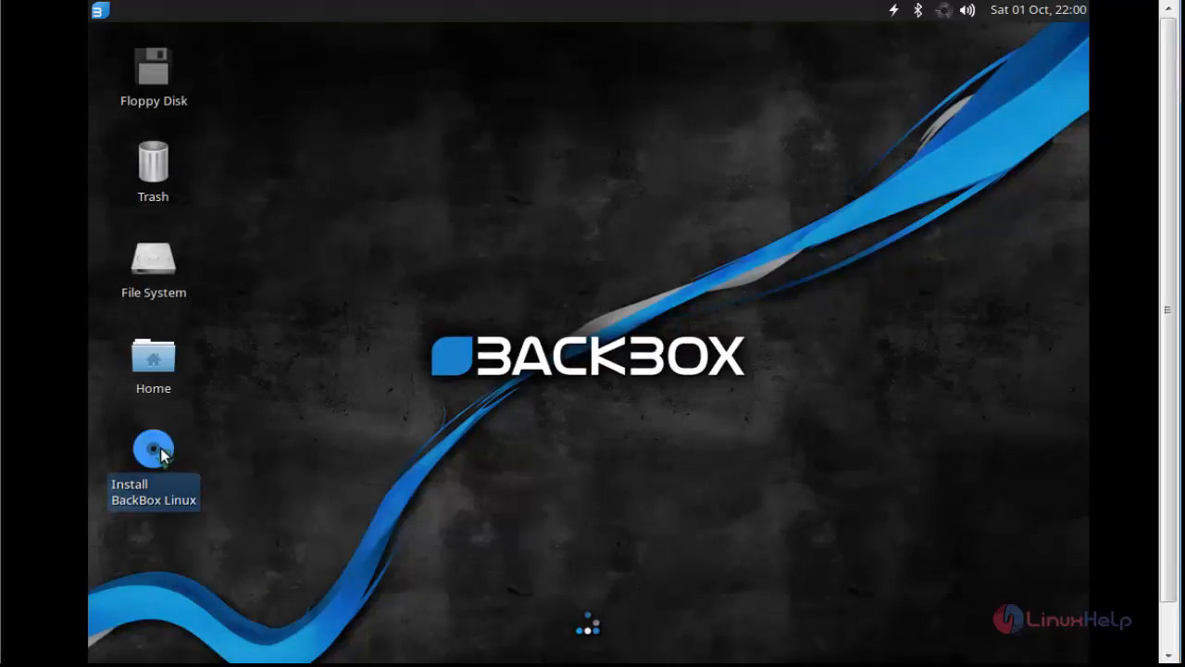
double_click(152, 446)
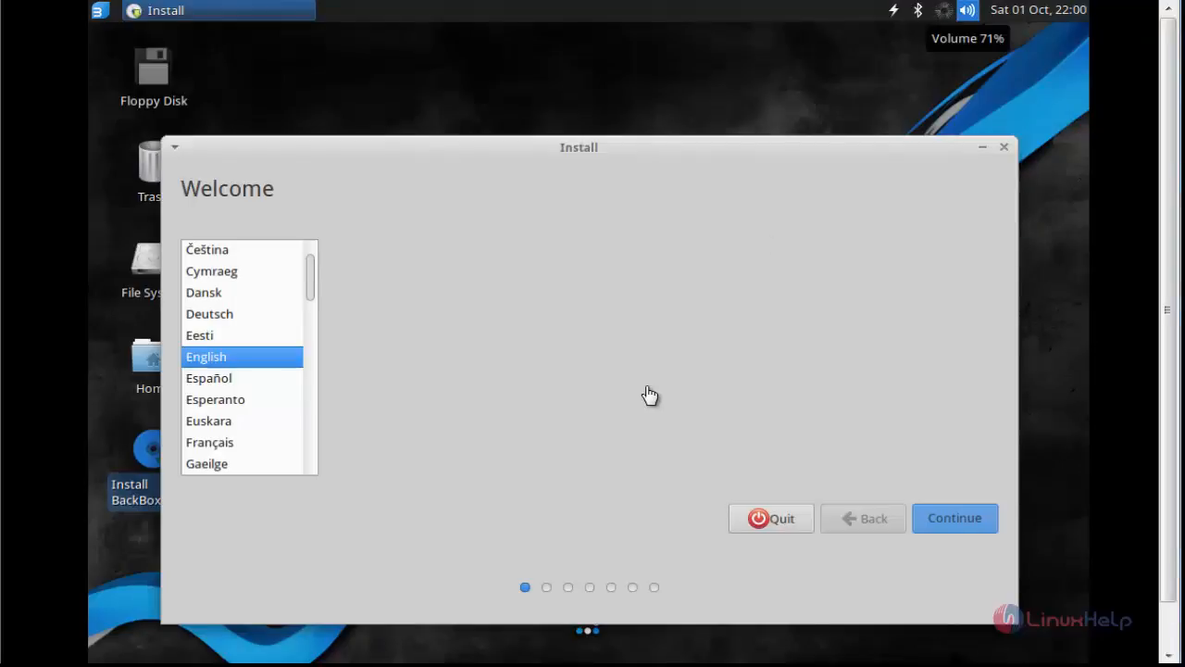
mouse_move(618, 218)
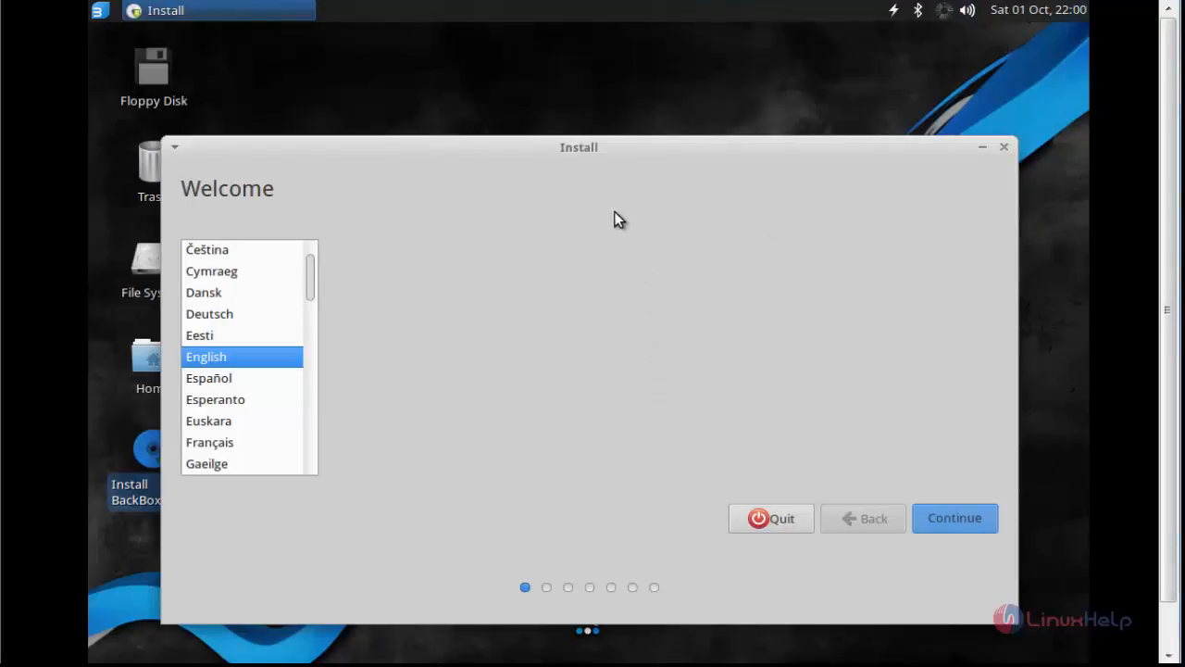
mouse_move(231, 359)
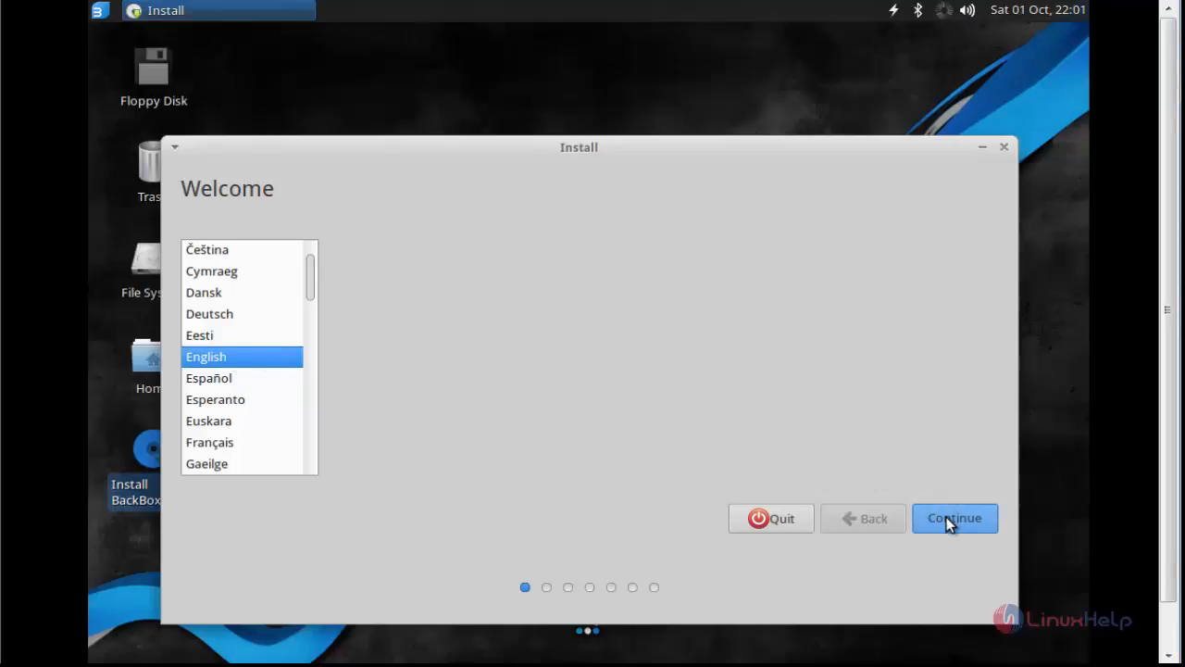
Step: Keep English as the language and pass the preparation checks to reach installation type
click(955, 519)
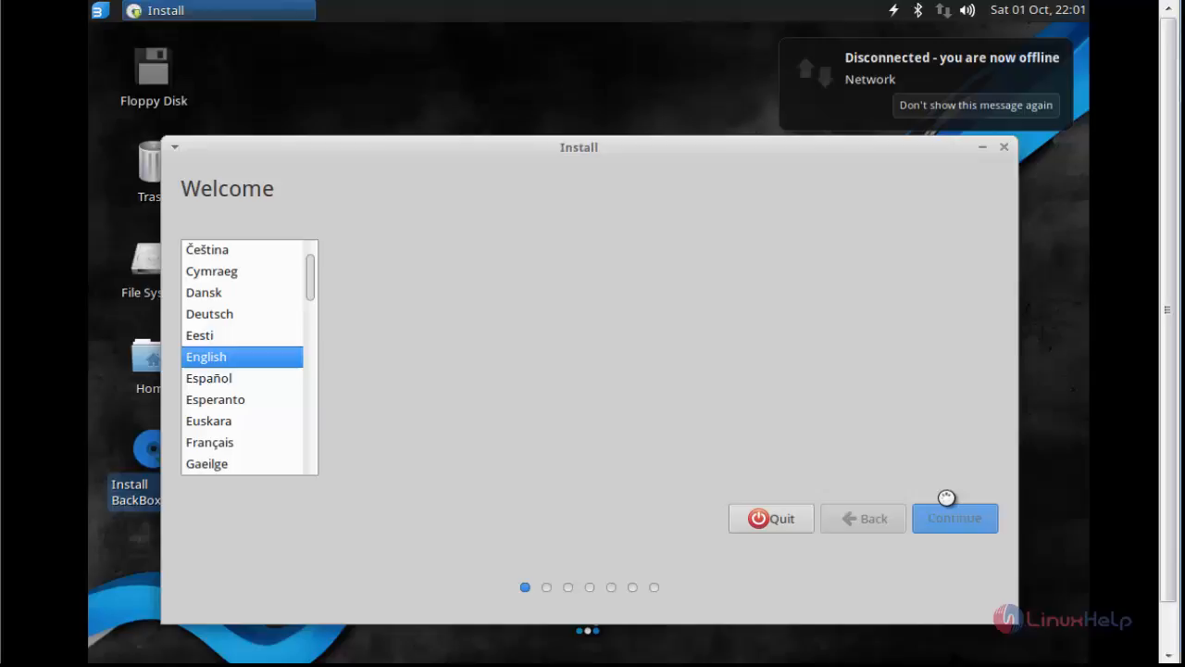
click(954, 519)
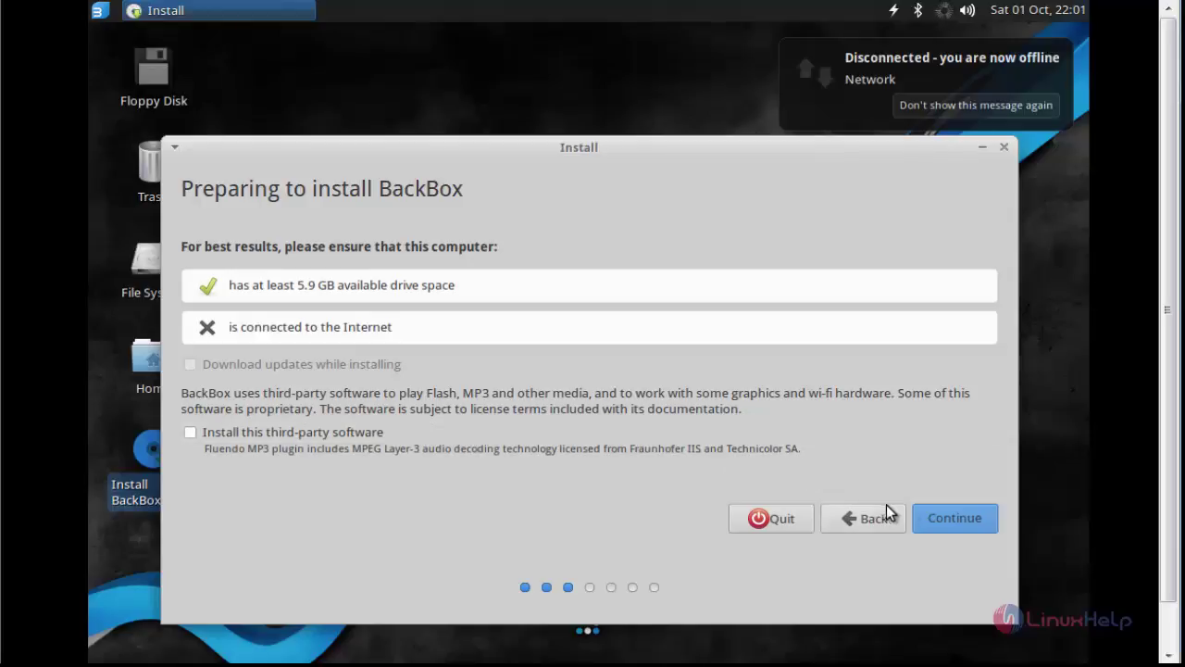
click(956, 517)
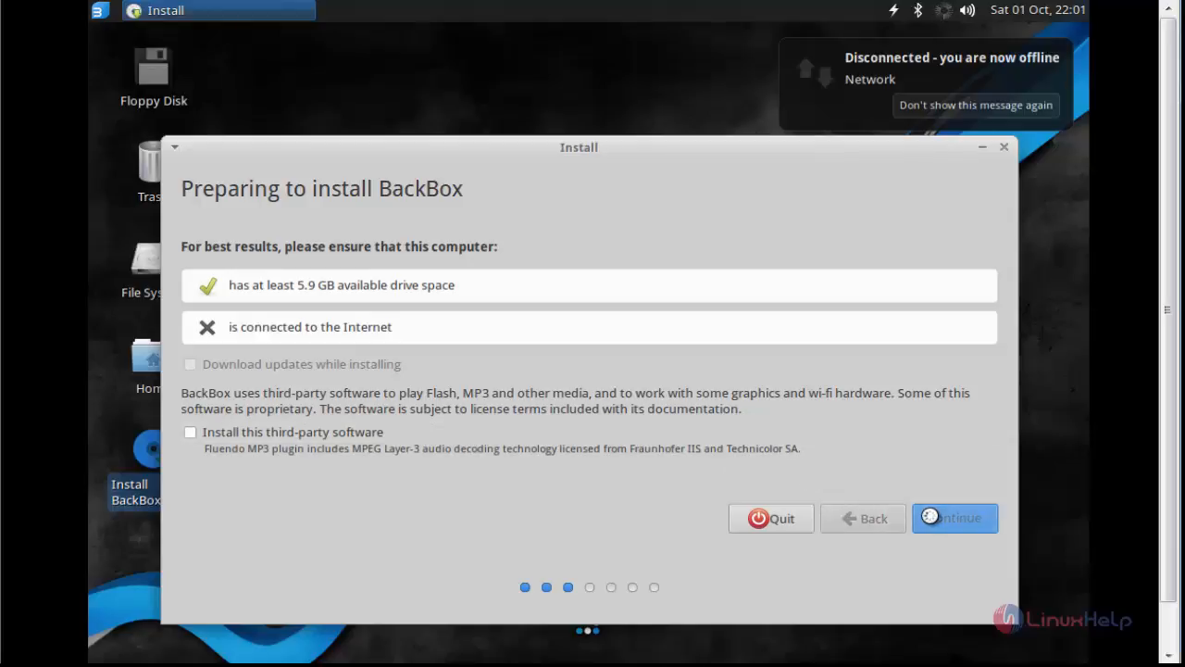
click(954, 517)
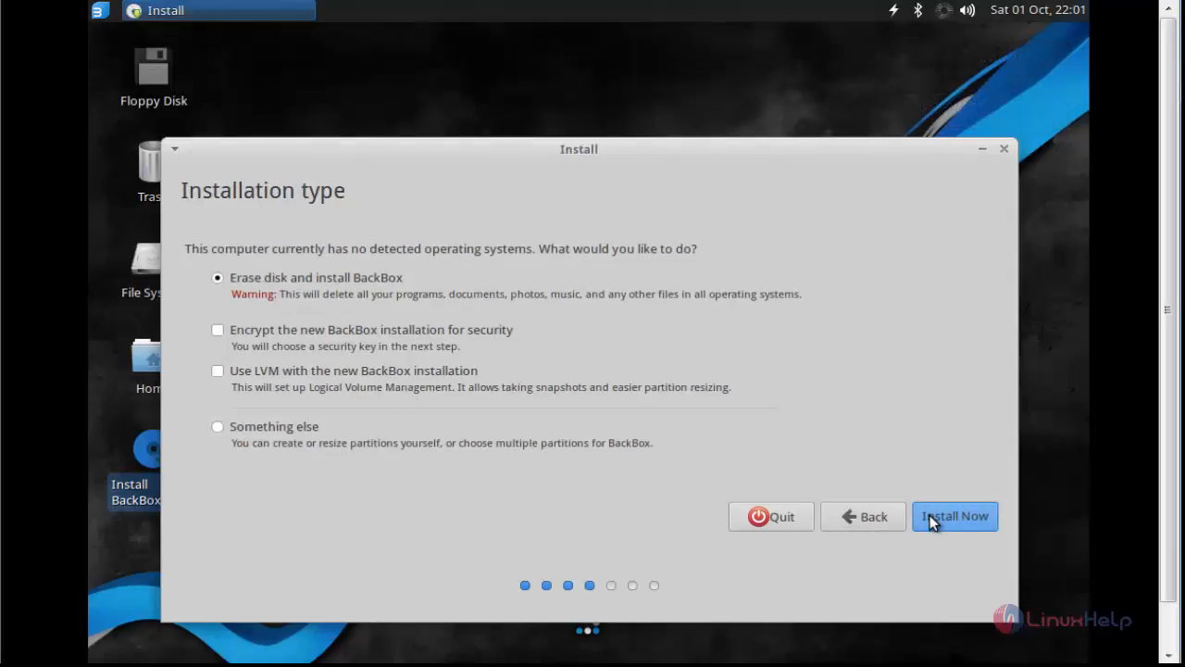
mouse_move(930, 508)
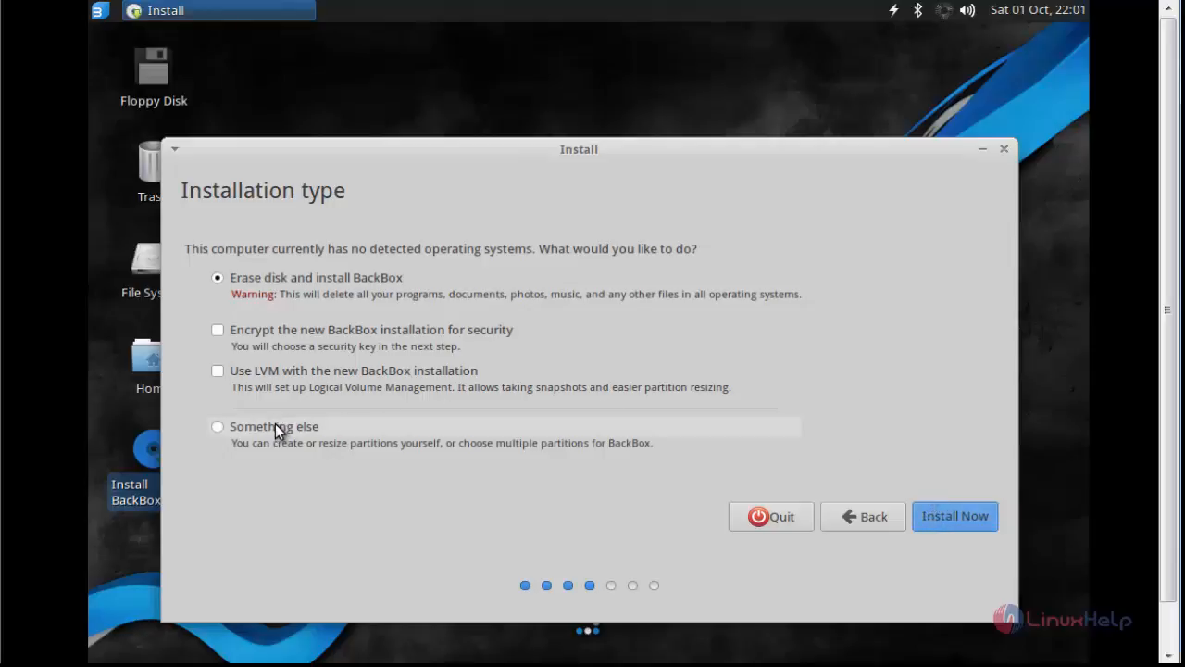
Step: Choose 'Something else' manual partitioning and reach the partition editor for /dev/sda
click(217, 426)
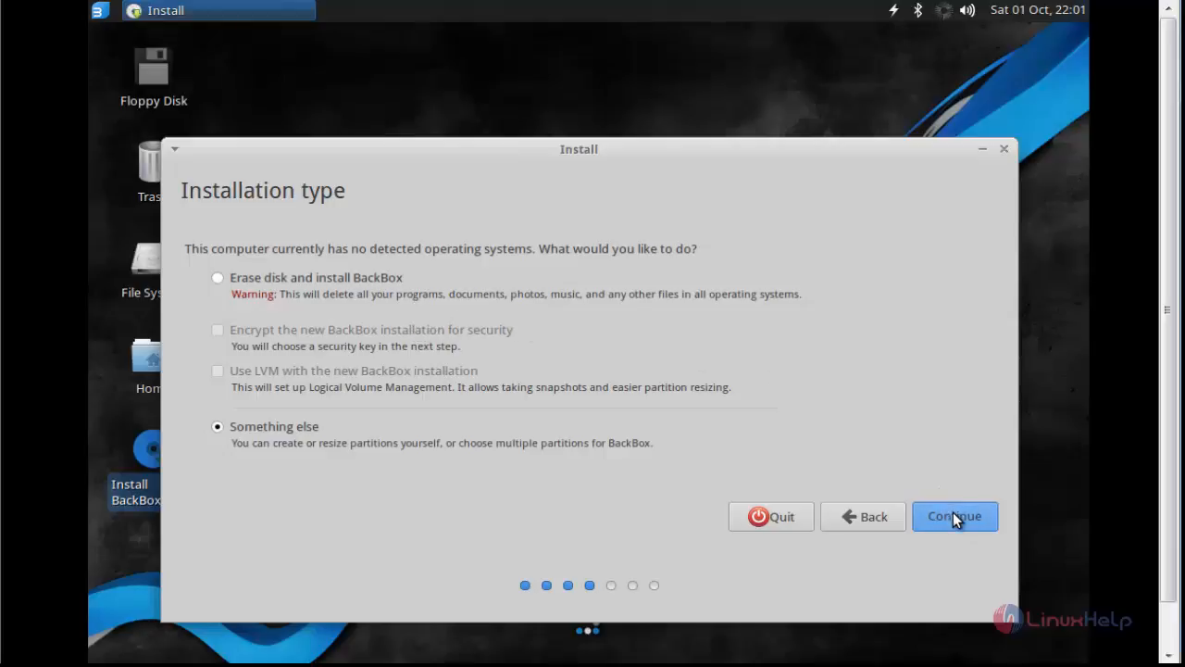
click(955, 514)
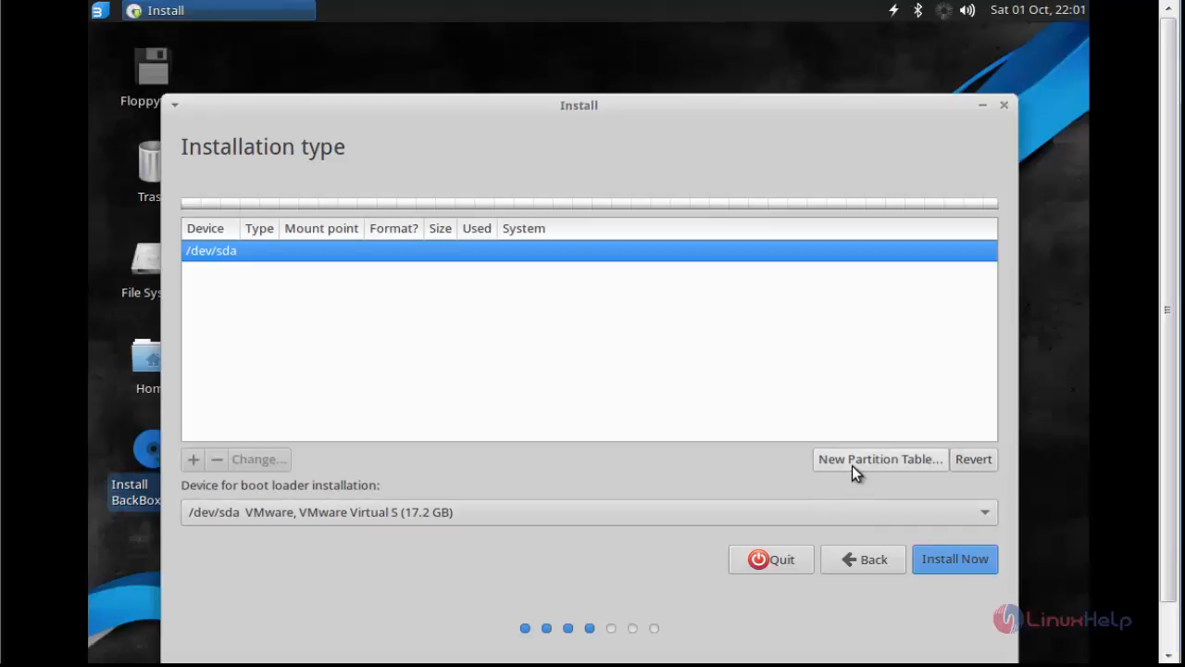
mouse_move(855, 467)
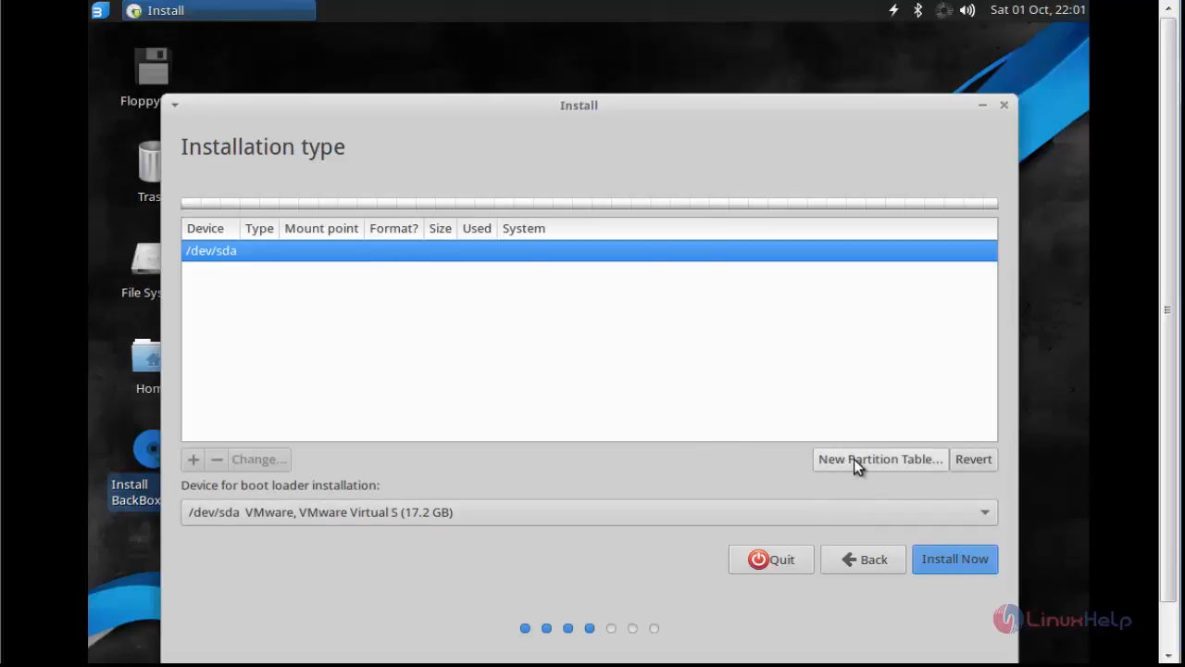
Step: Create a new empty partition table on /dev/sda and begin adding a partition in the 17,179 MB free space
click(878, 460)
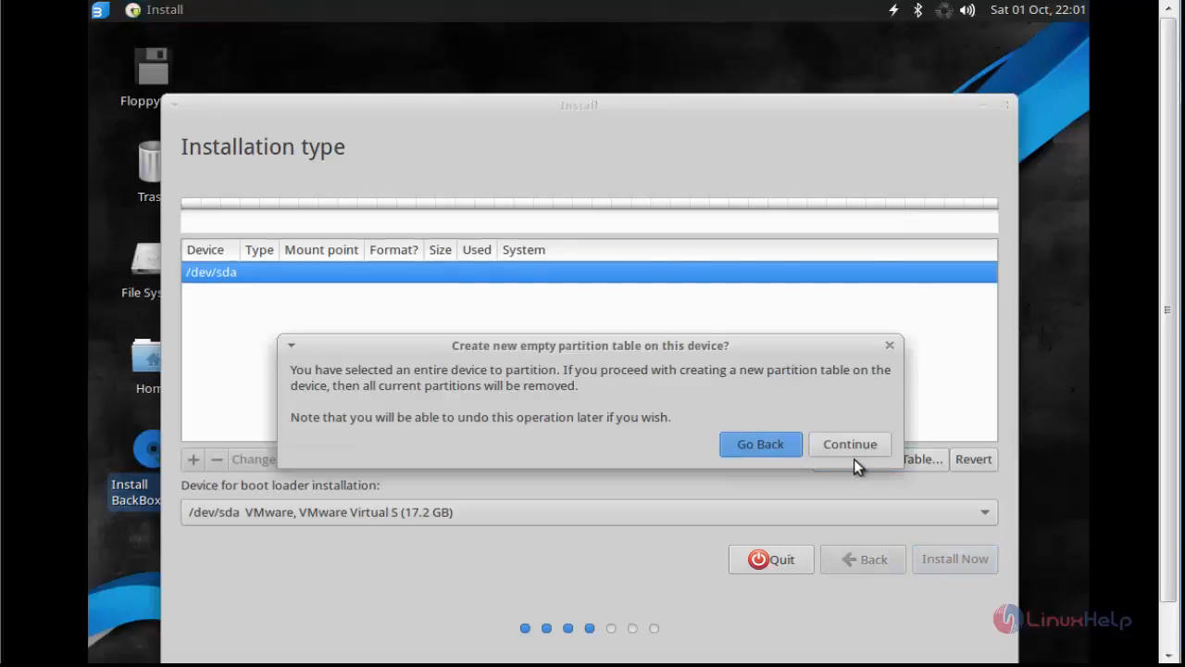
mouse_move(848, 445)
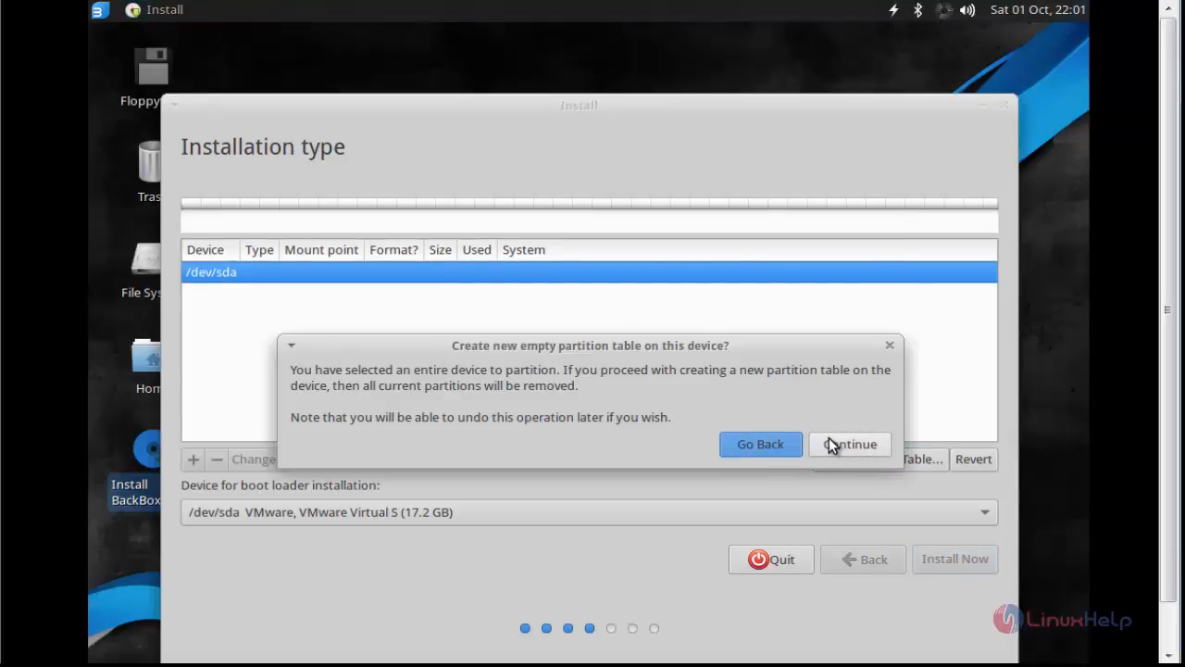
click(848, 444)
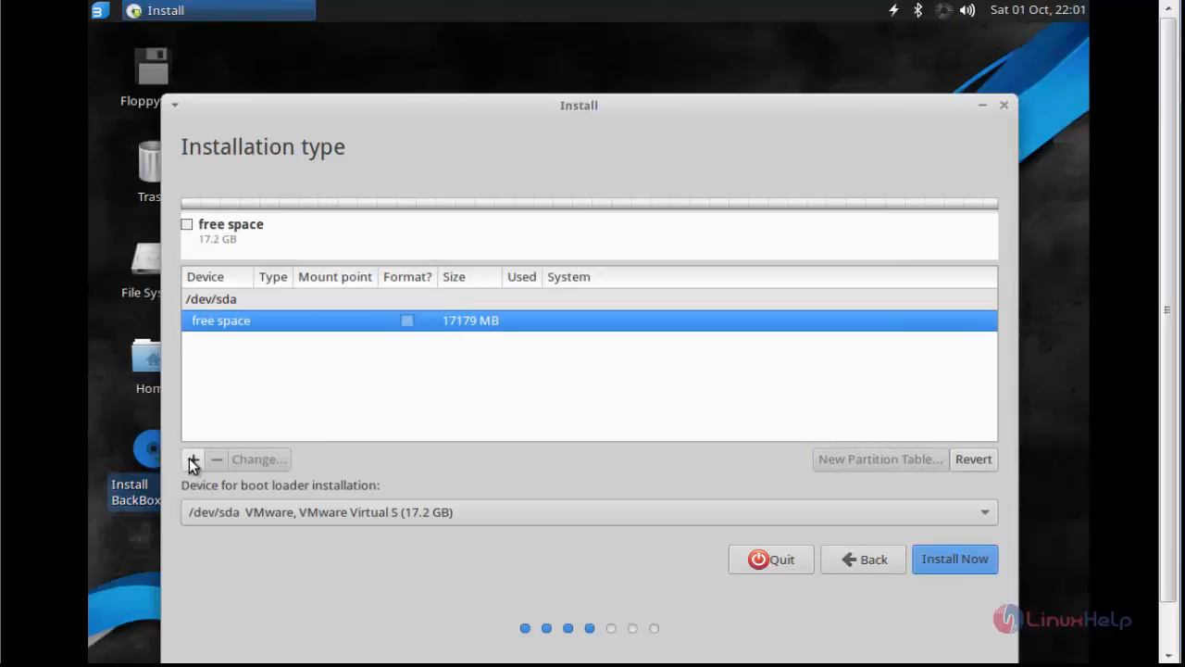
click(193, 459)
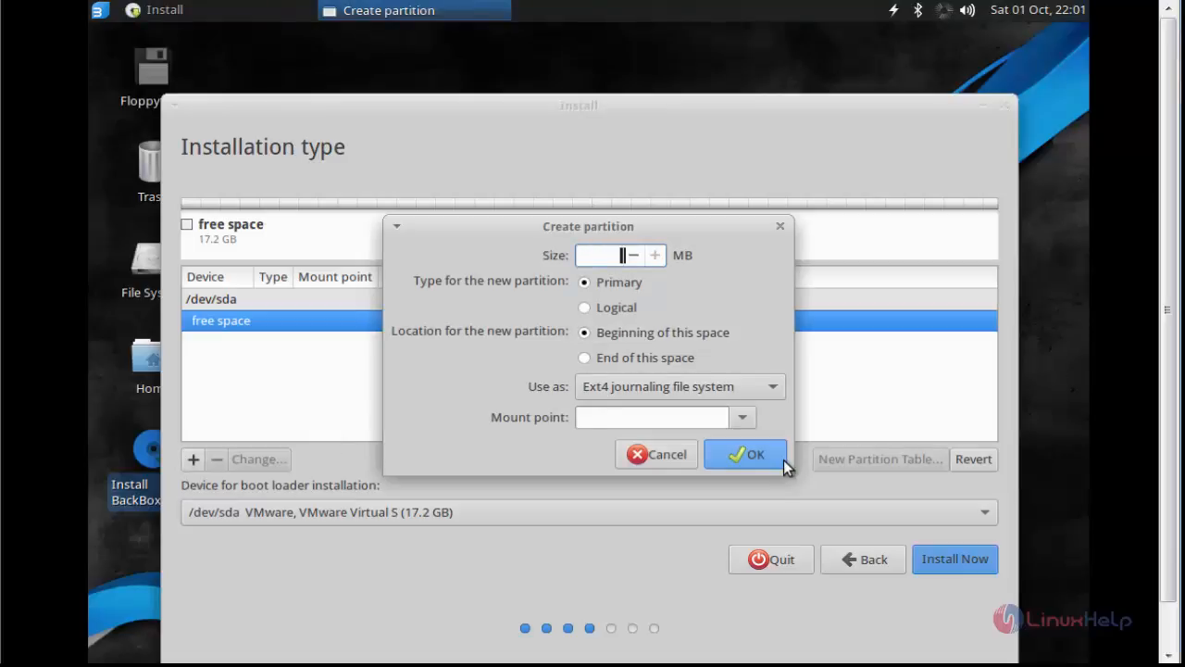
Step: Create a 10000 MB primary ext4 partition at the beginning, mounted at /
text(10000)
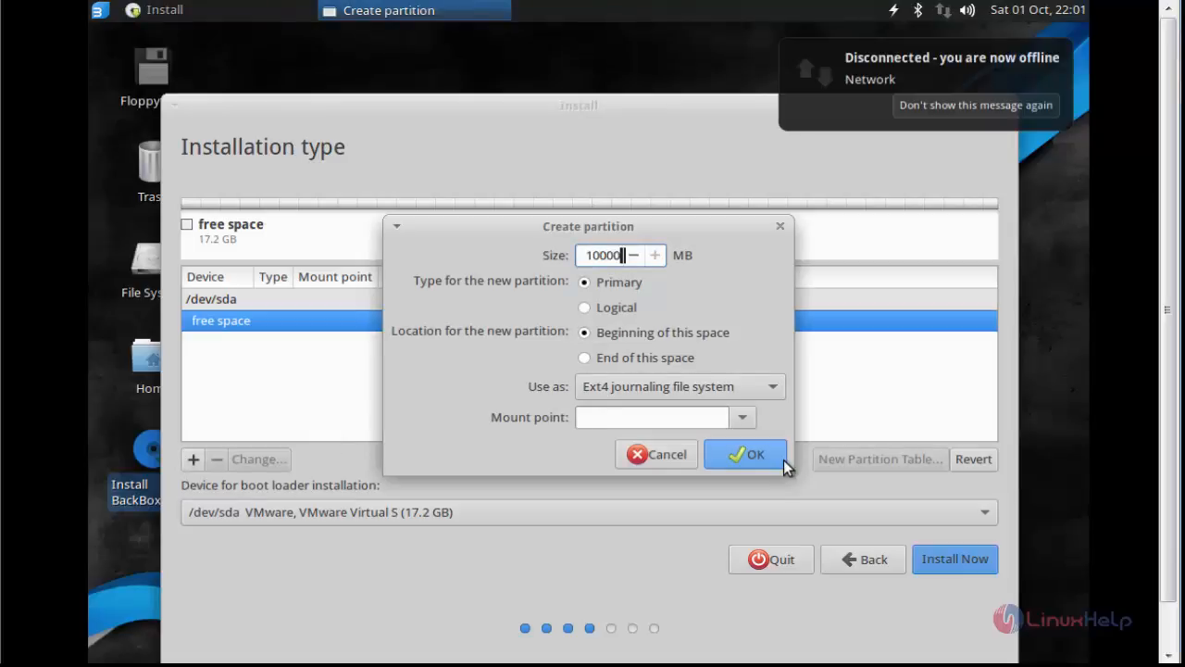
mouse_move(682, 359)
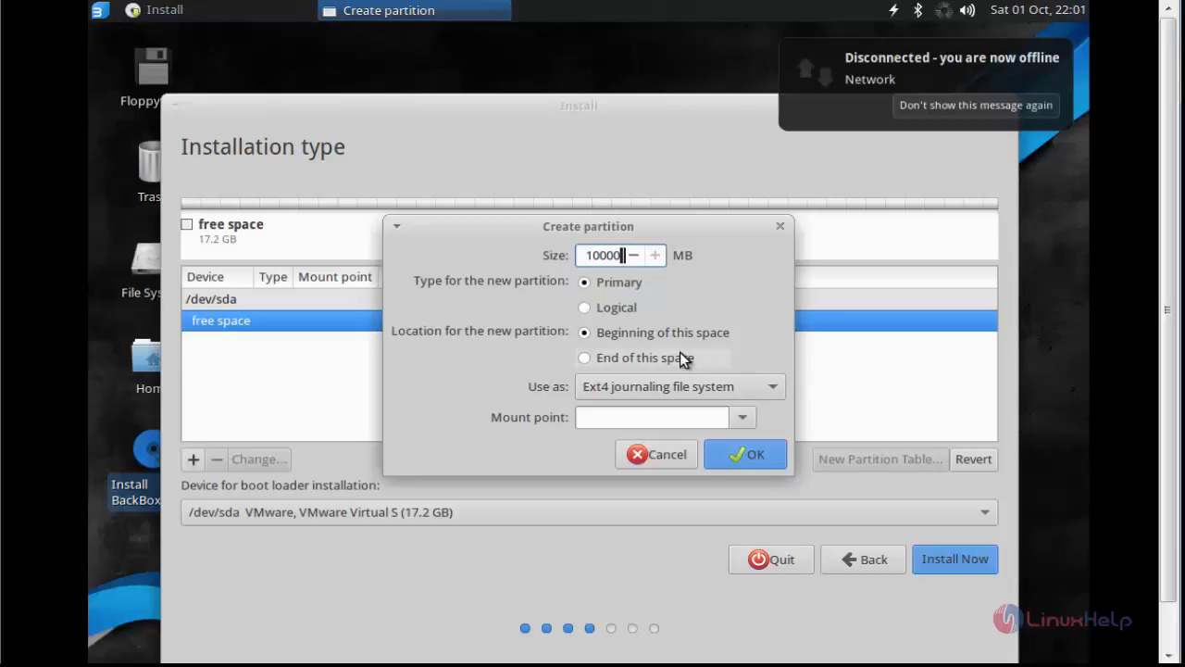
mouse_move(630, 298)
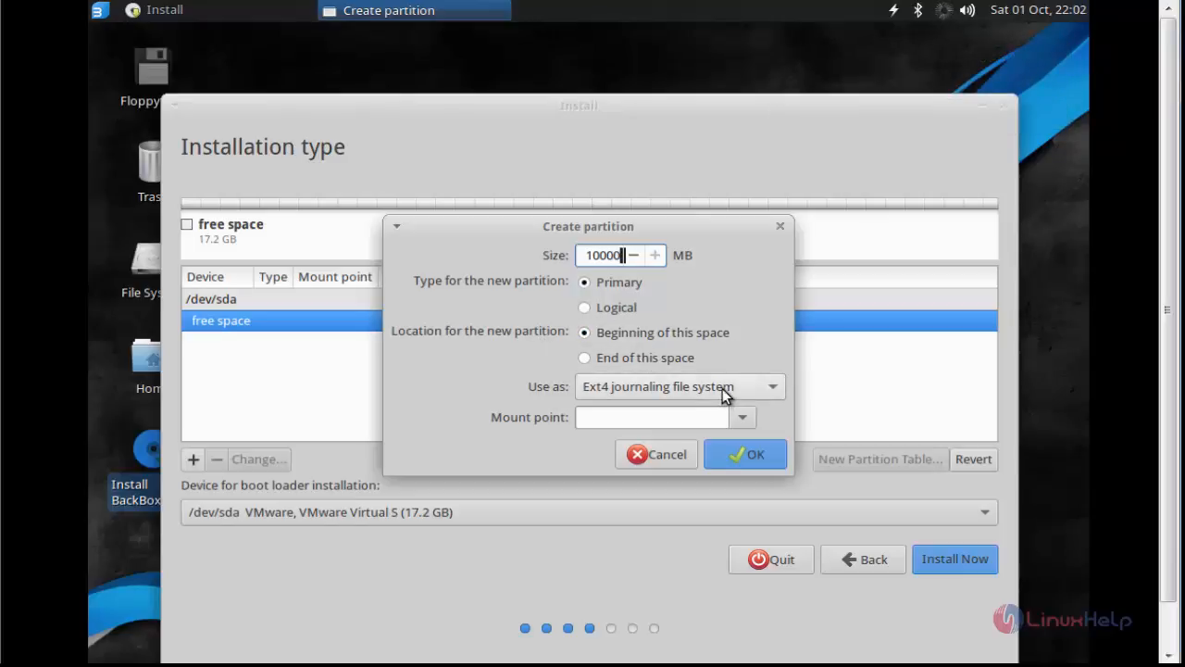
click(741, 416)
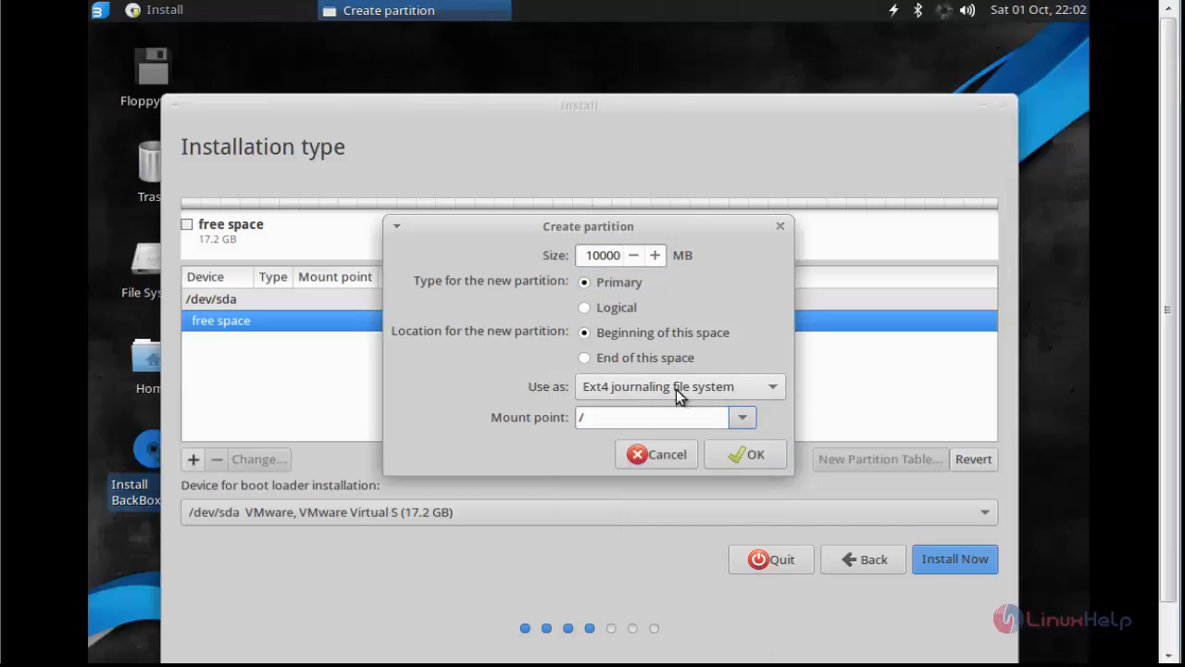
click(744, 454)
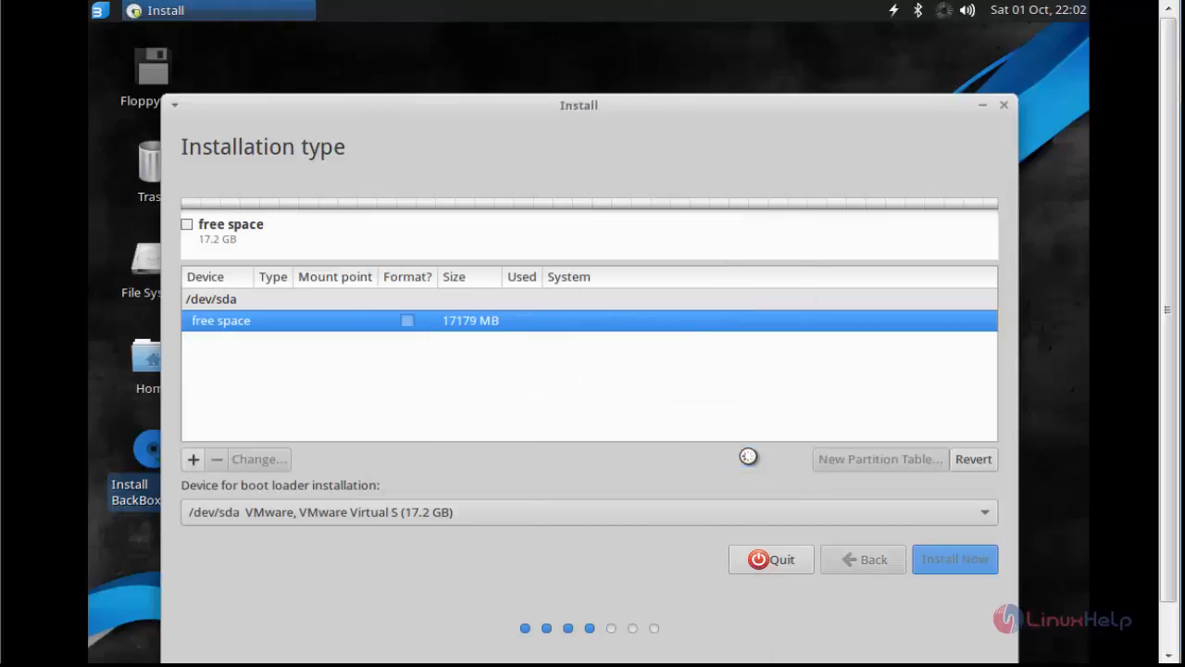
click(192, 459)
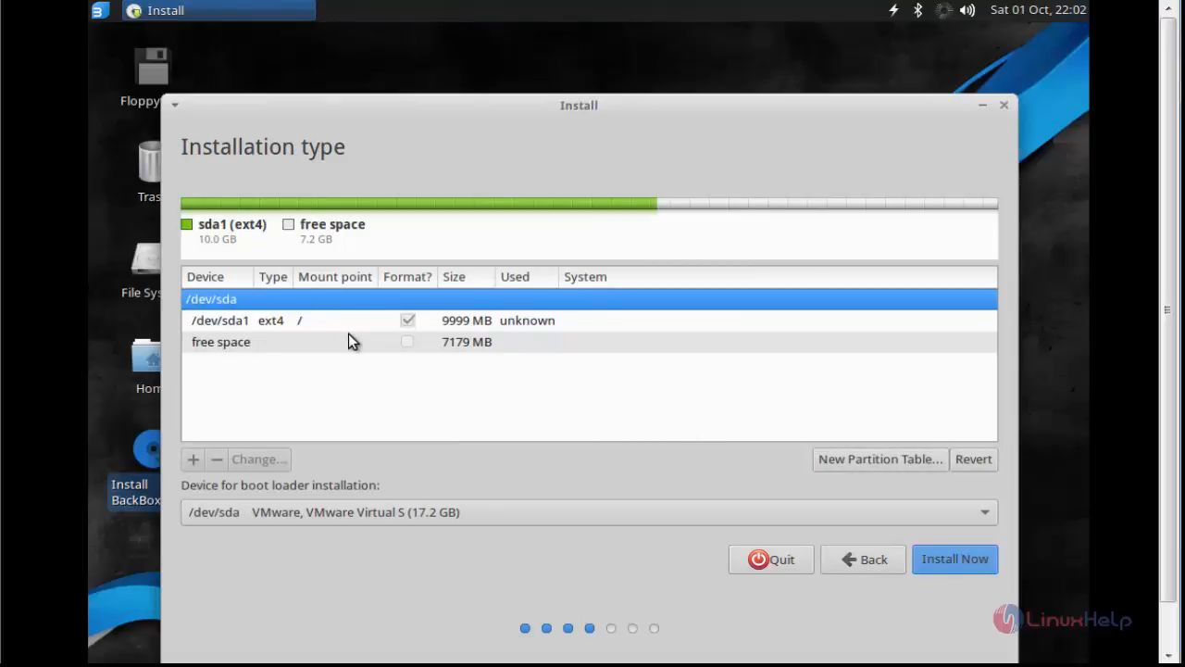
Step: Add a 500 MB ext4 partition mounted at /boot in the remaining free space
click(220, 341)
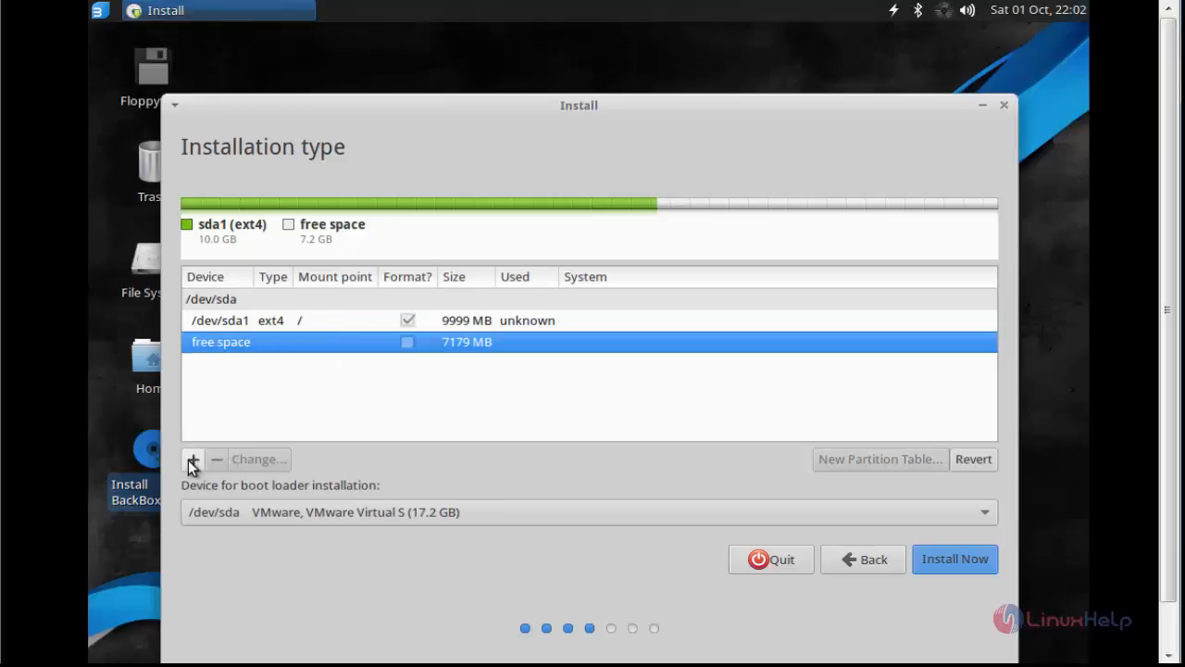
click(193, 459)
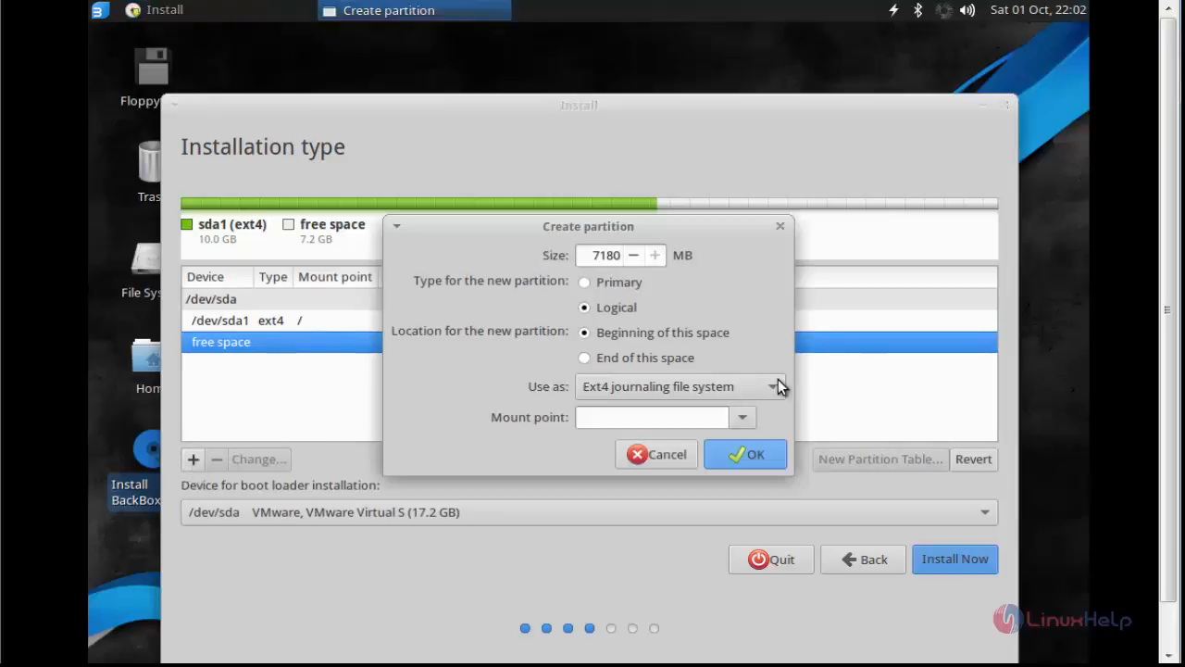
click(585, 282)
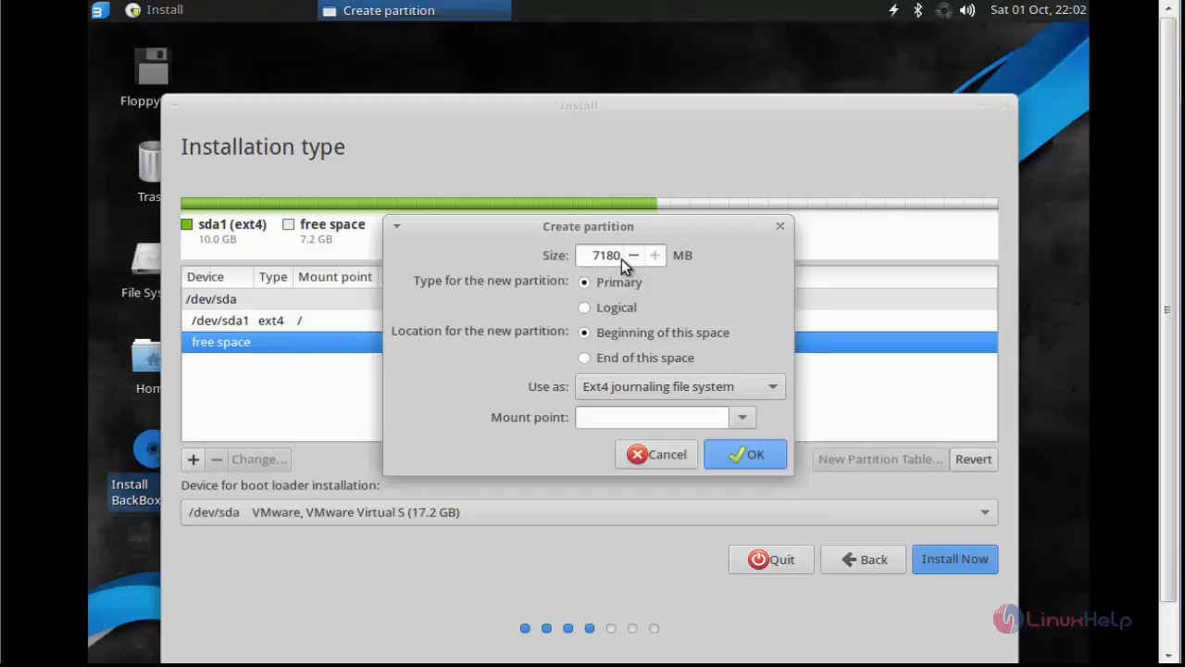
triple_click(615, 255)
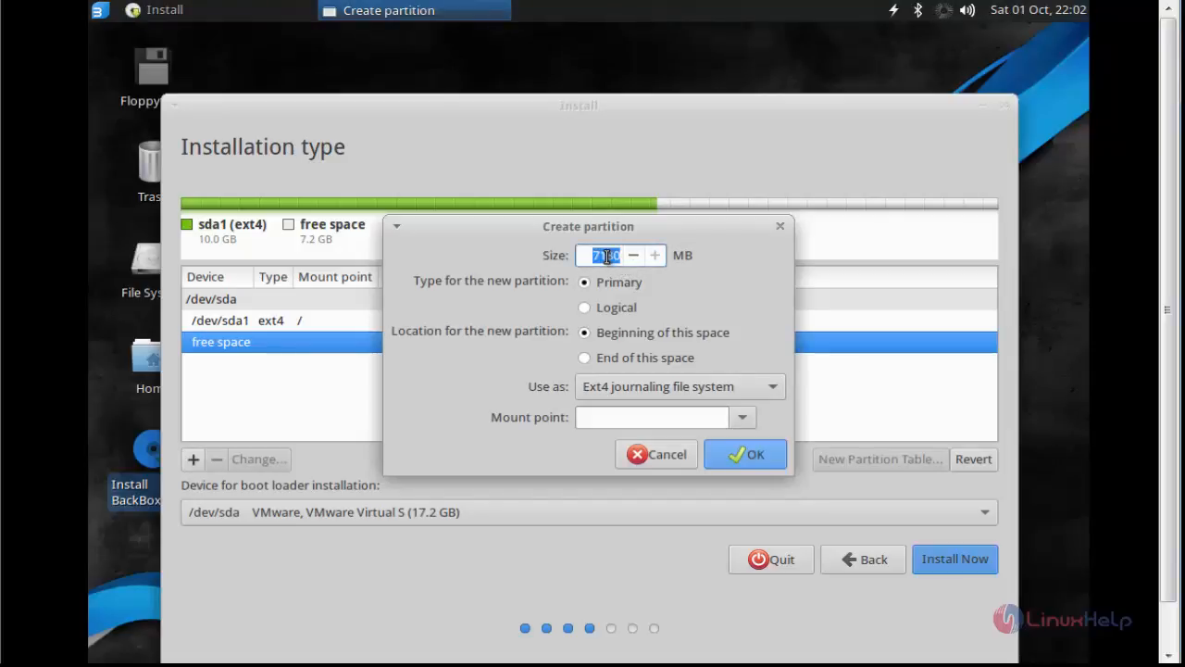
text(5)
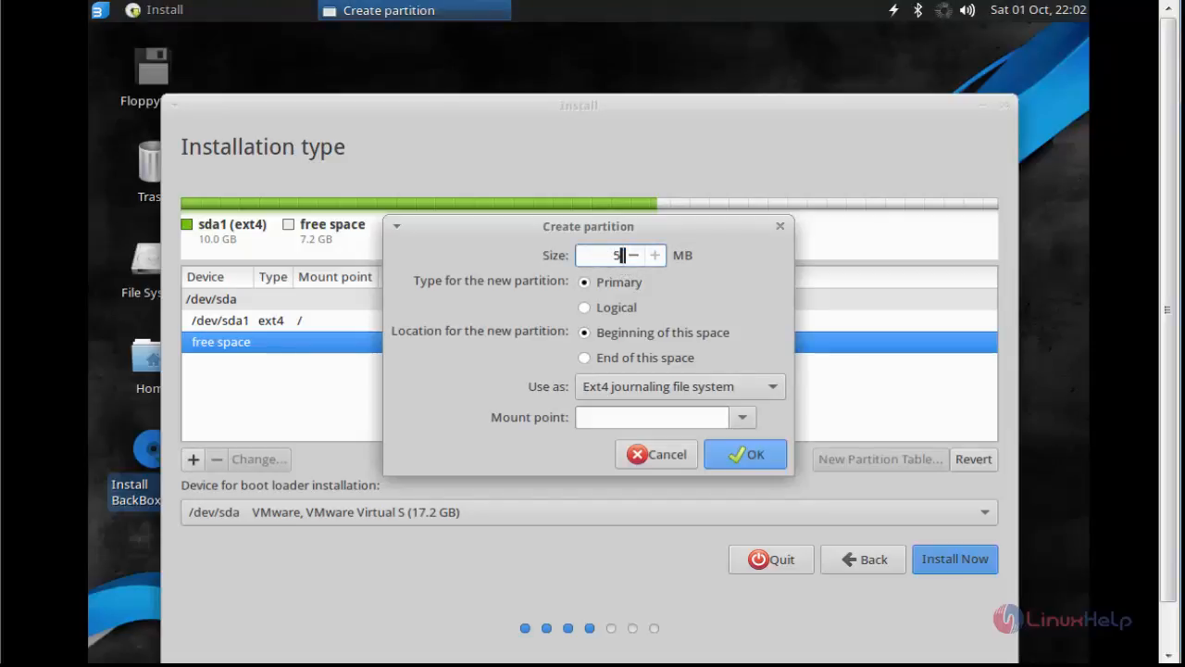
text(00)
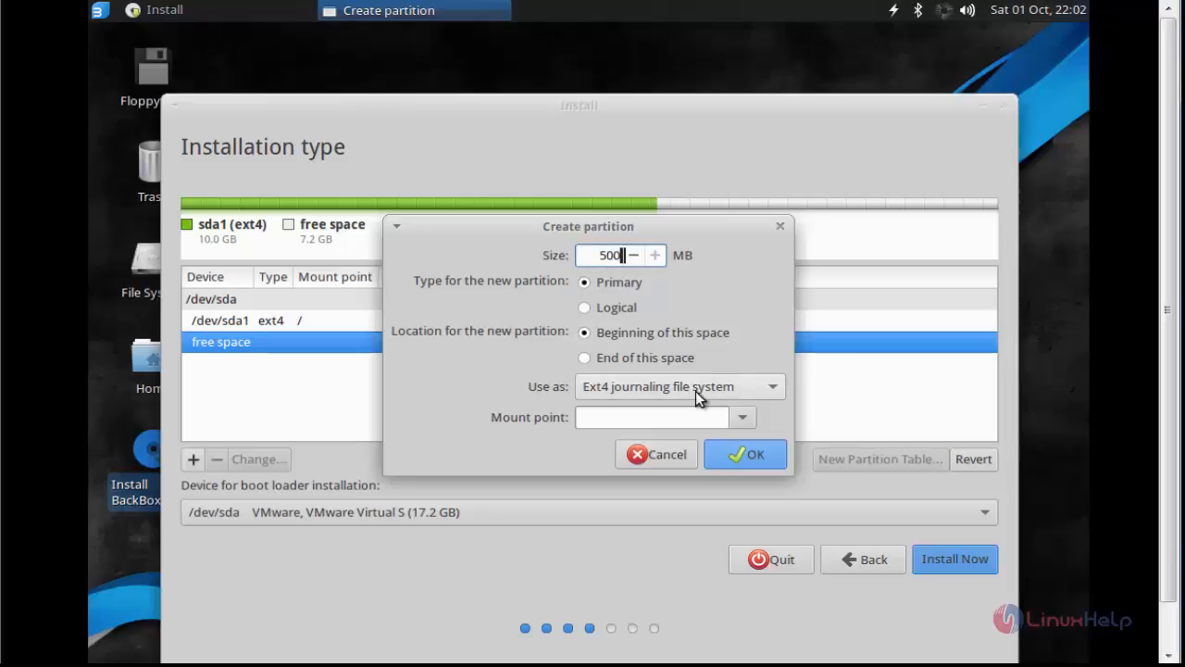
click(745, 453)
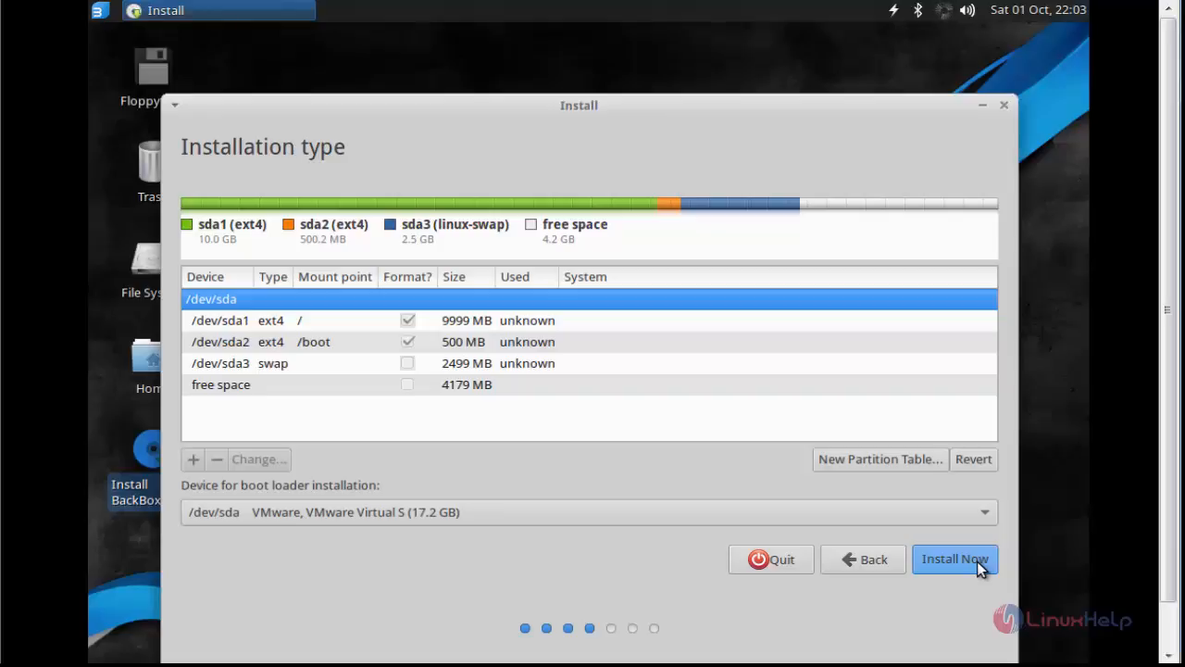
Step: Begin installing with the root, /boot and swap partition layout via Install Now
click(956, 559)
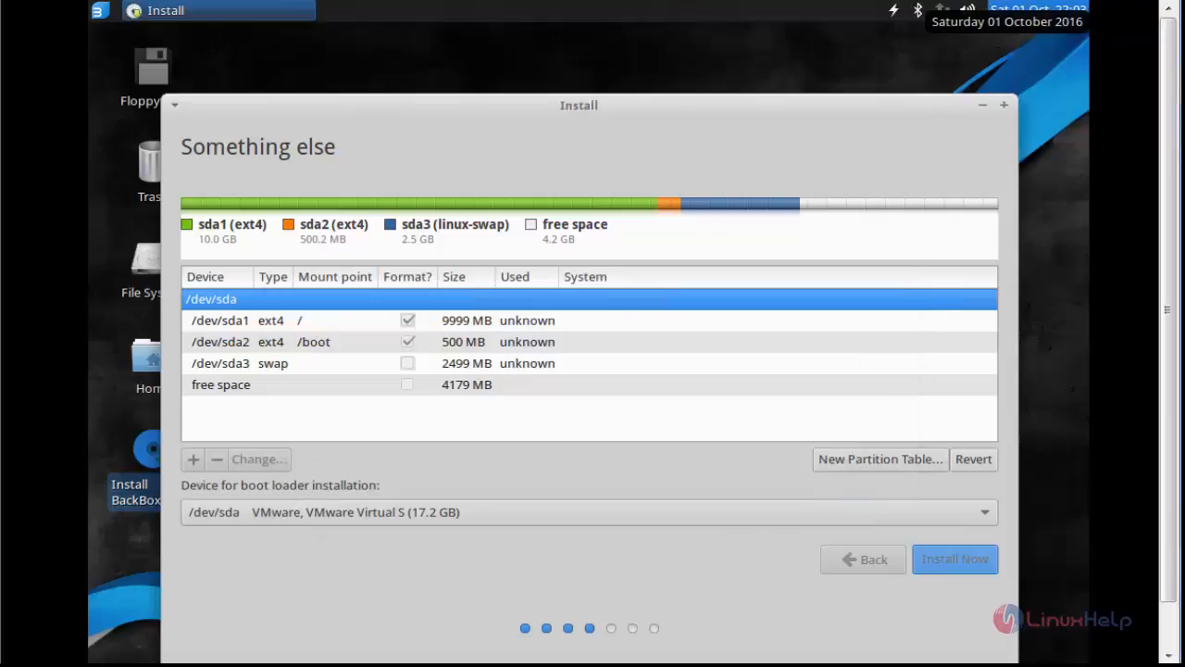
Step: Confirm writing the partition changes, set the location to Kolkata and continue to keyboard layout
click(956, 560)
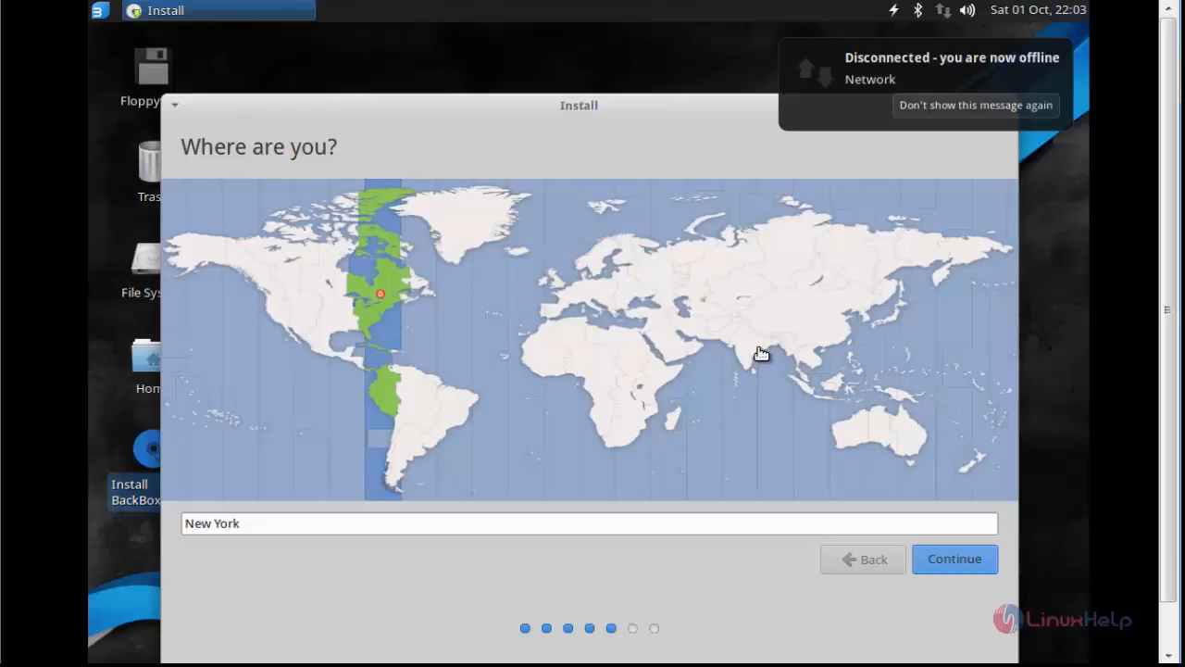
click(757, 341)
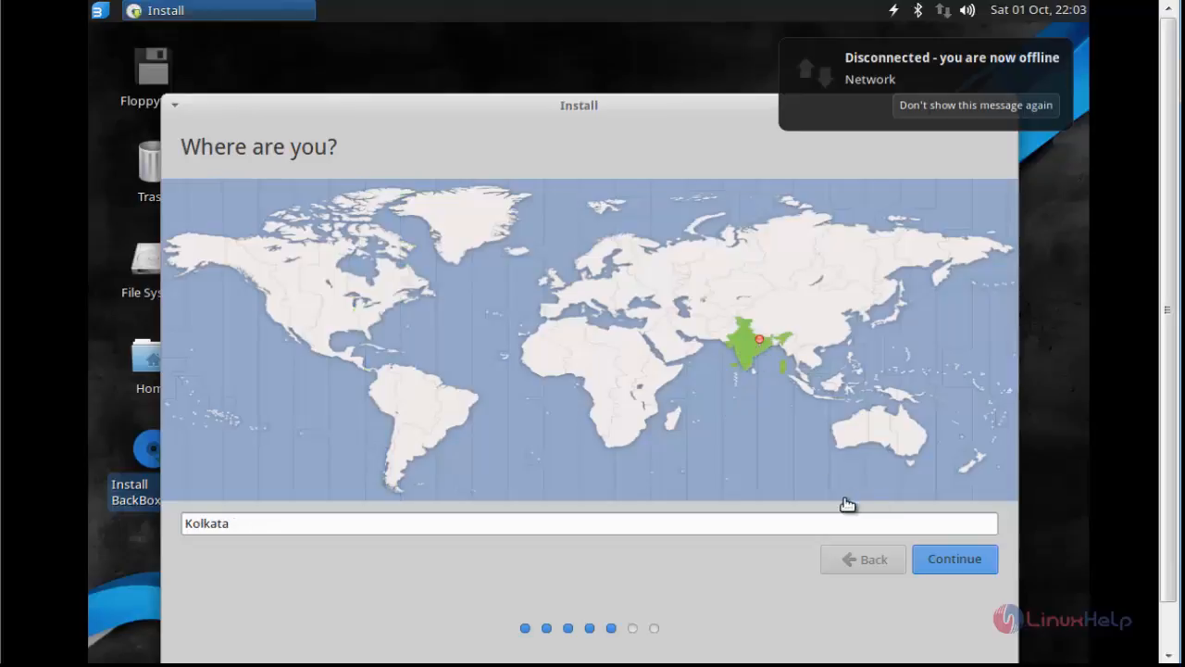
click(953, 560)
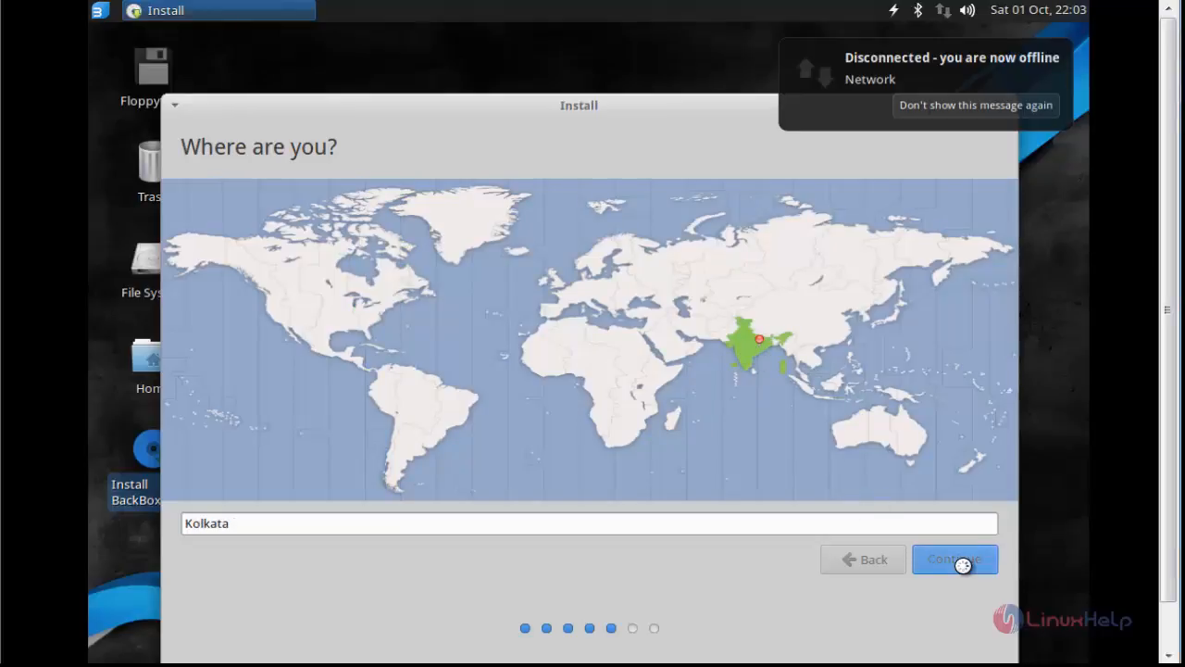
click(955, 559)
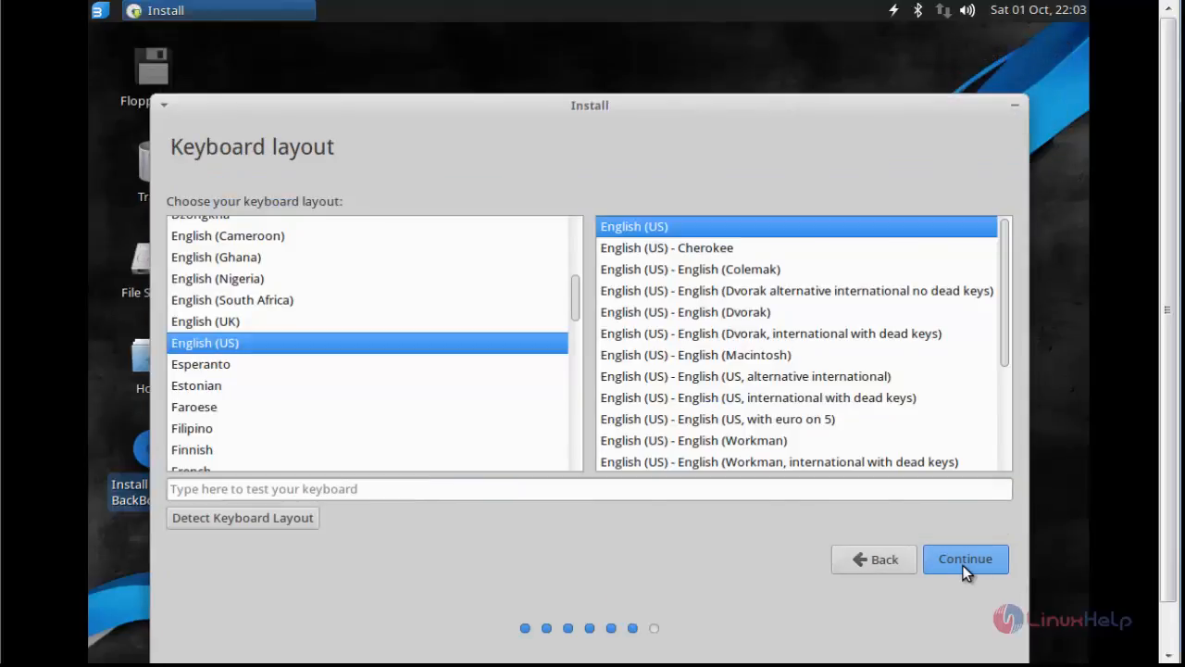
mouse_move(263, 367)
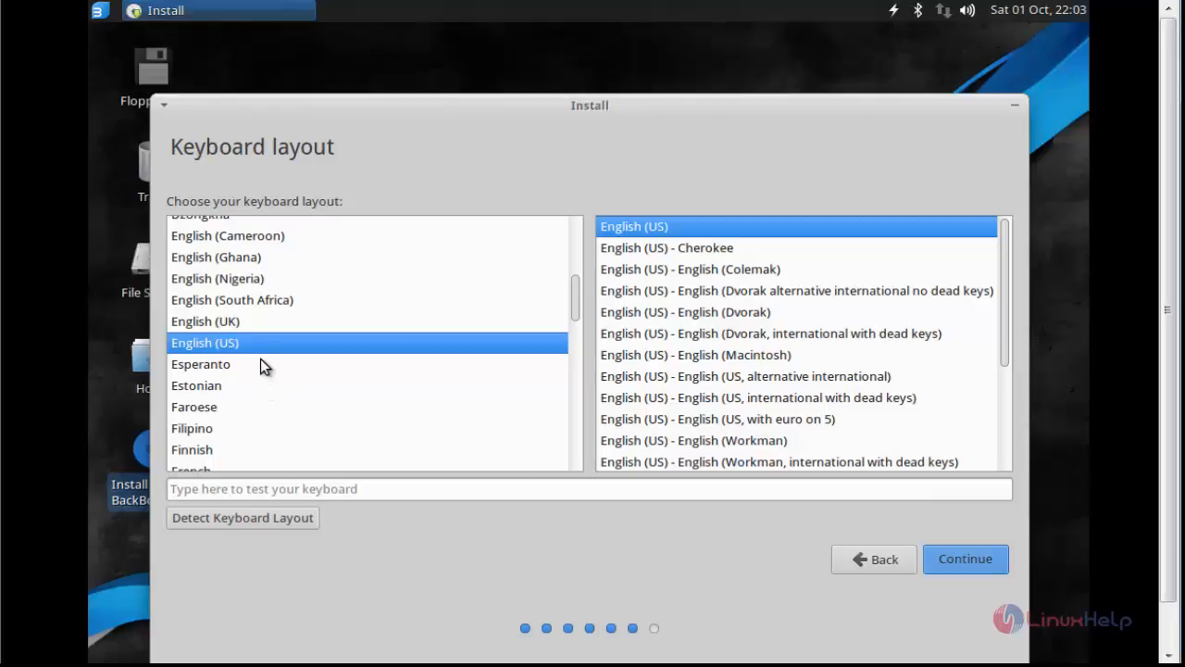
mouse_move(263, 334)
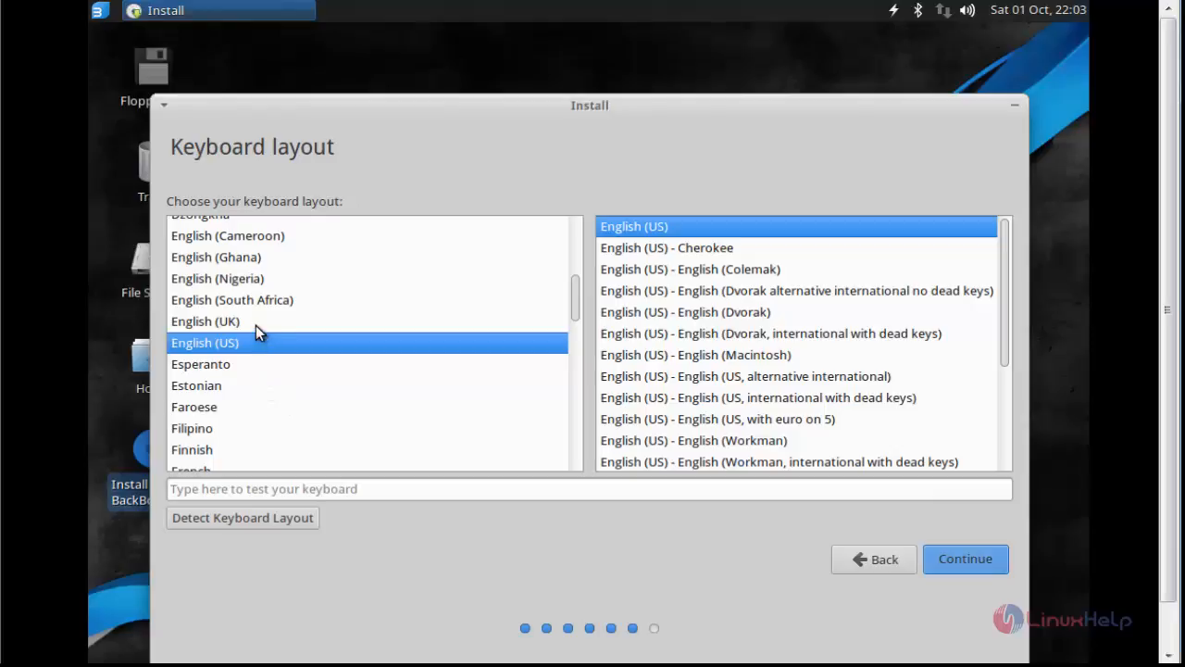
mouse_move(263, 330)
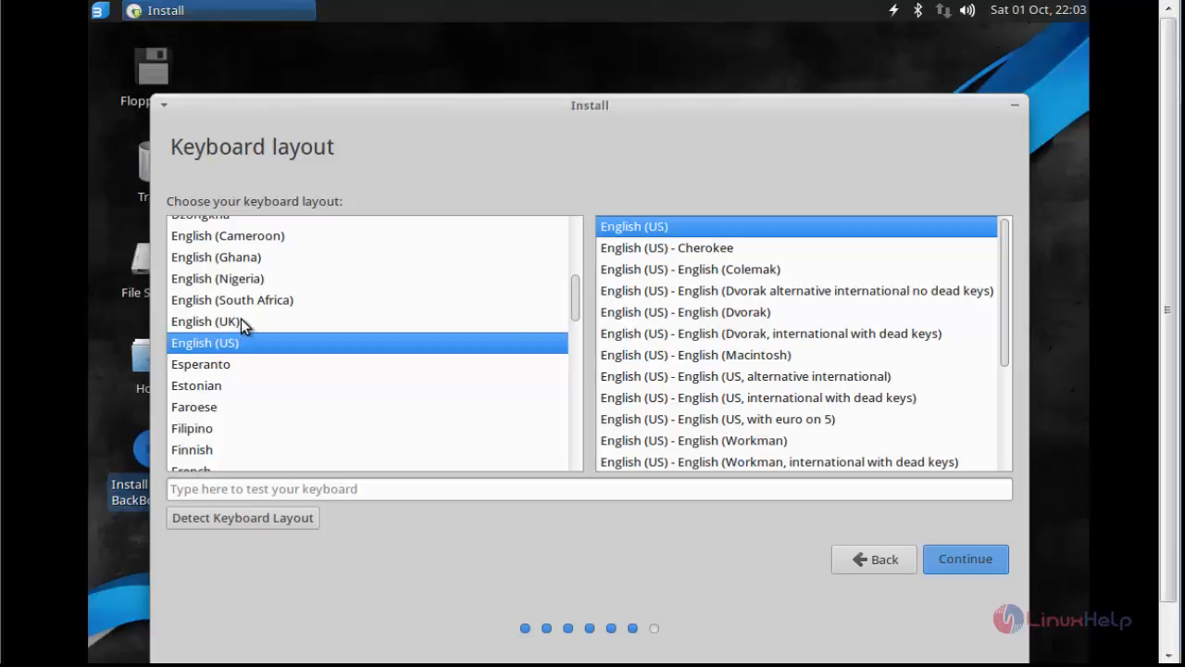
mouse_move(770, 561)
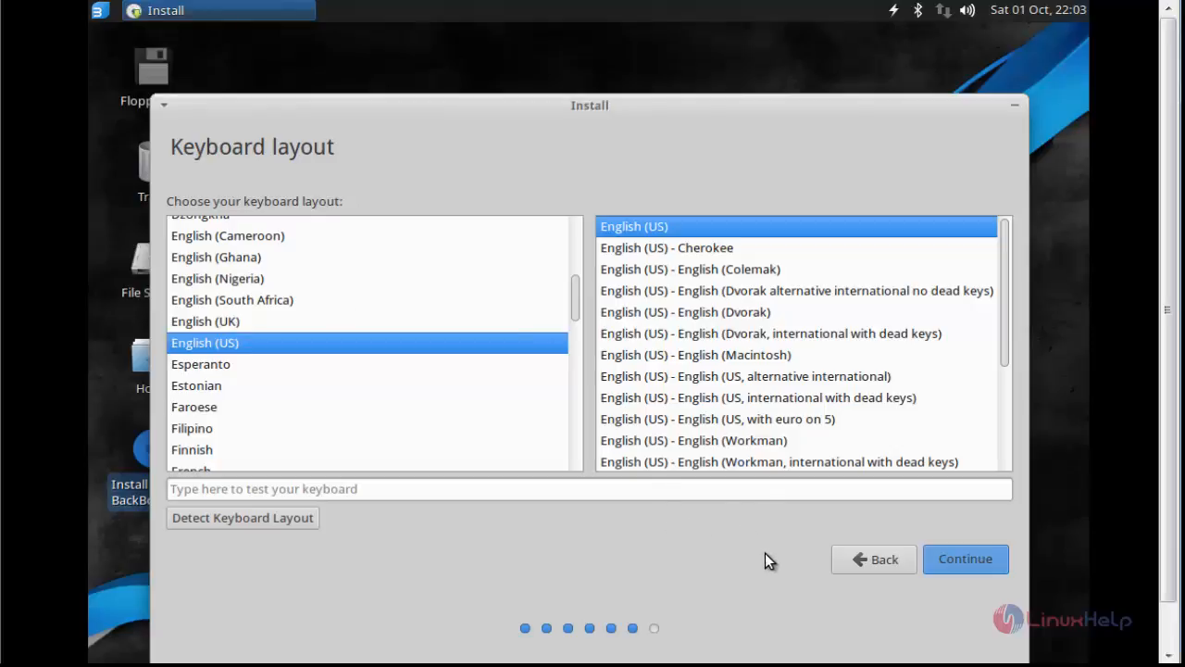
Step: Keep the English (US) keyboard layout and continue to the user account step
click(965, 559)
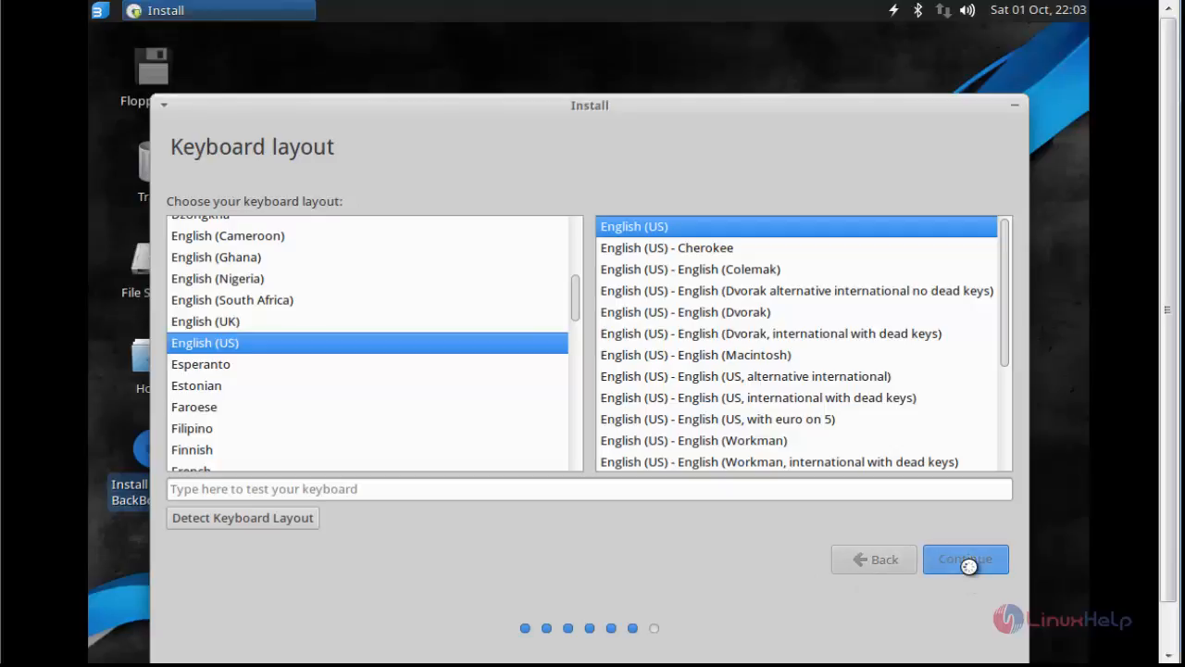
click(967, 559)
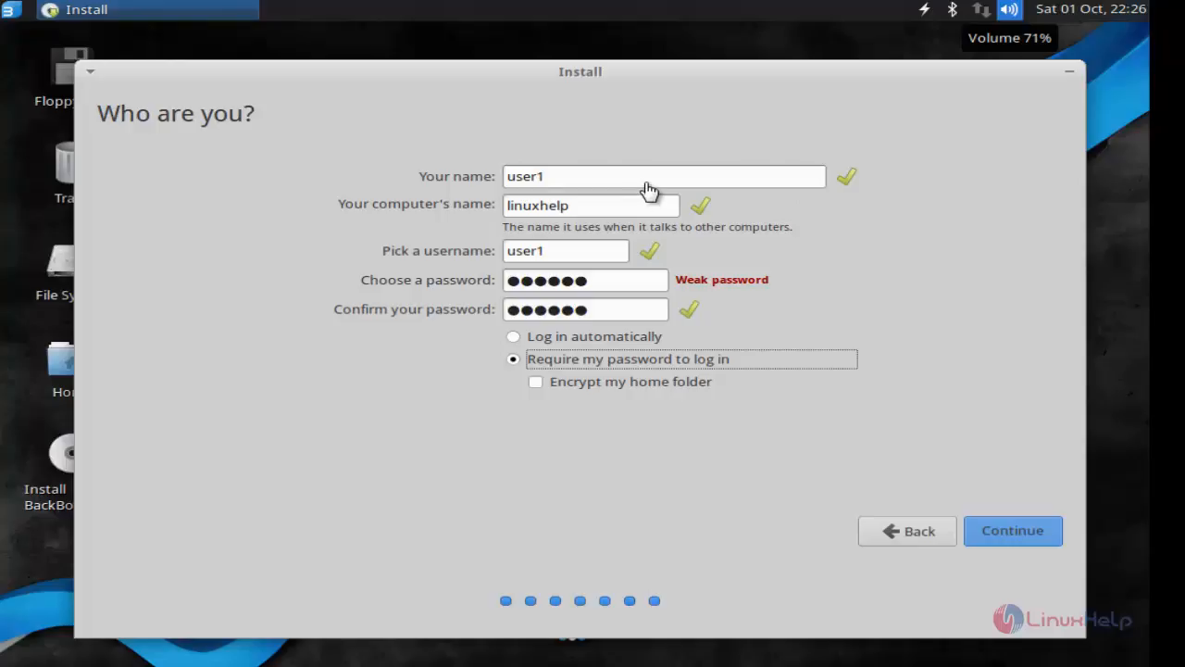
mouse_move(439, 333)
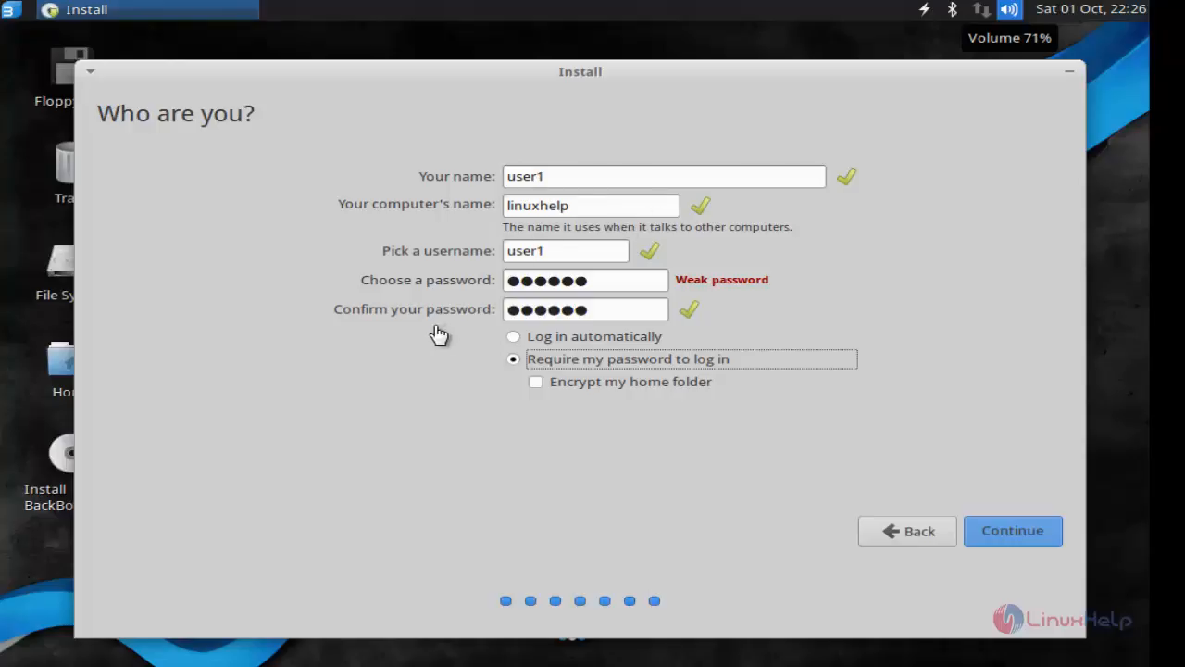
mouse_move(724, 466)
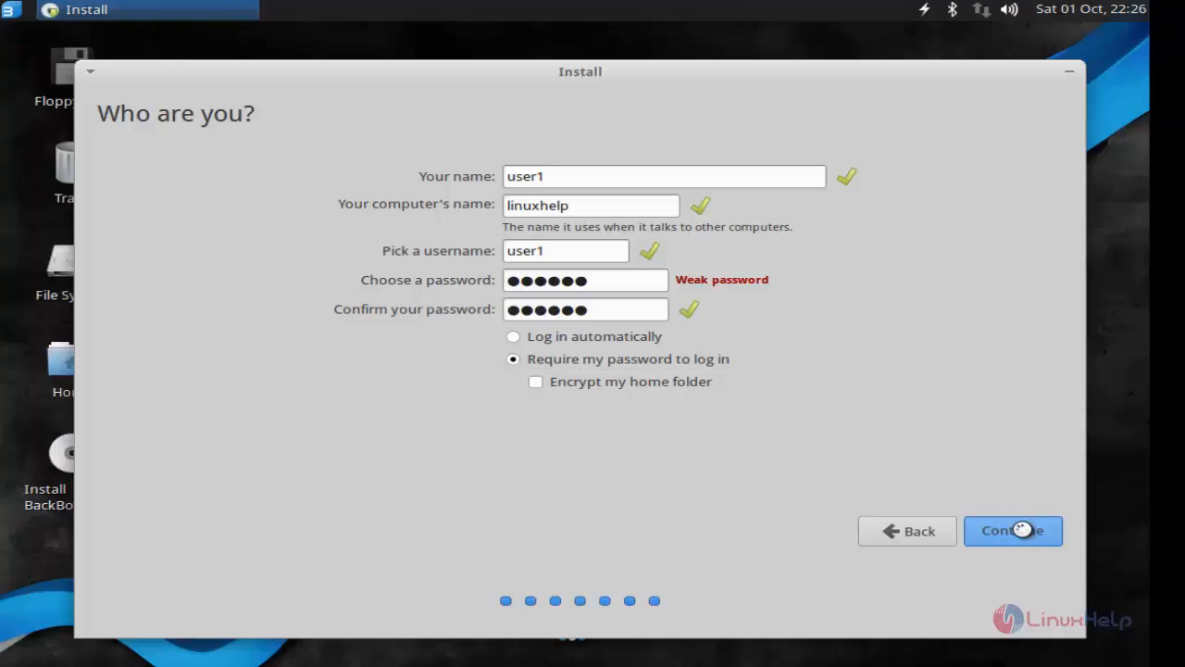
Step: Submit the user1 account on computer linuxhelp with password required, continuing the install
click(1011, 530)
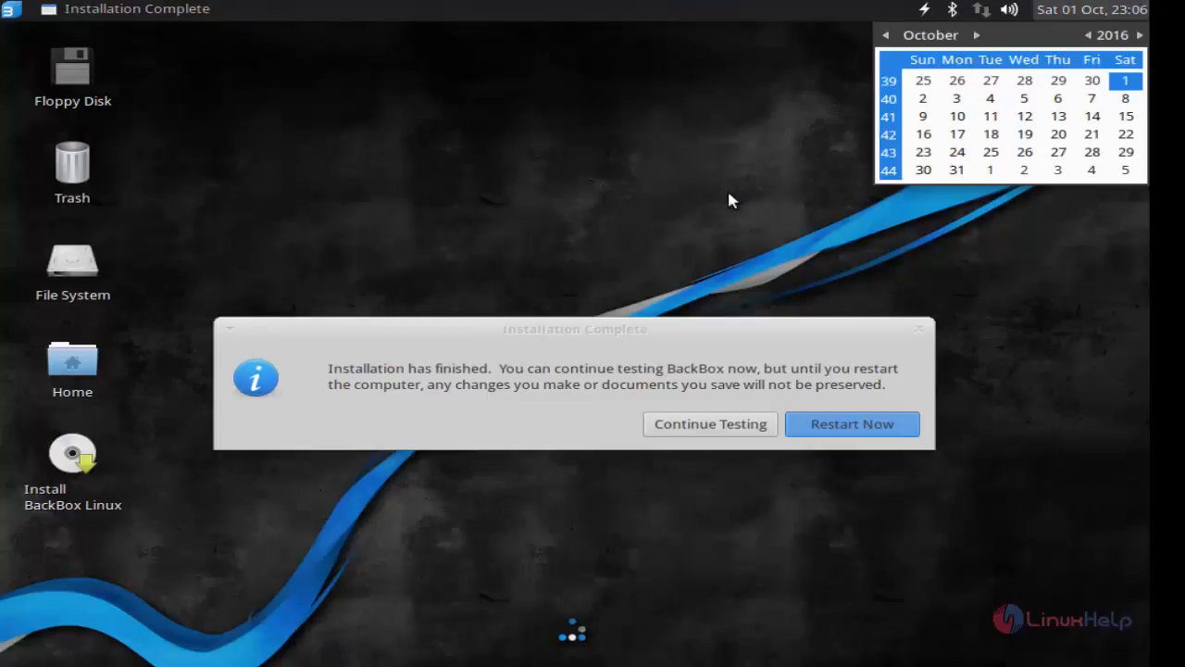
mouse_move(793, 218)
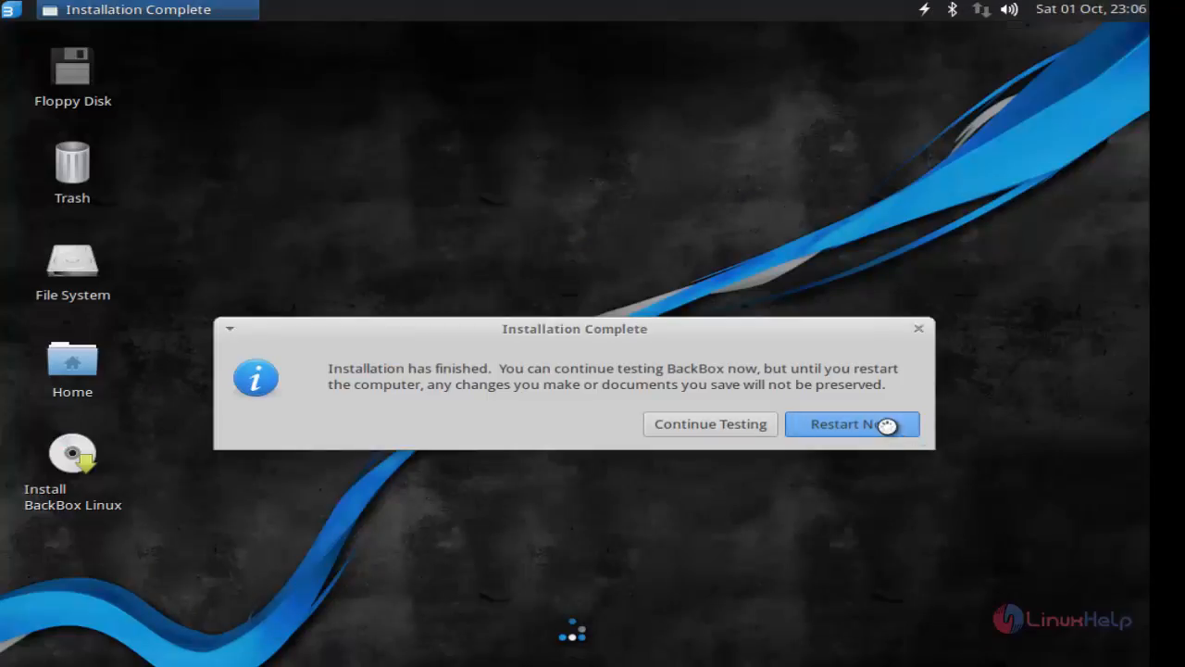
Step: Restart now from the Installation Complete dialog into the installed system
click(852, 423)
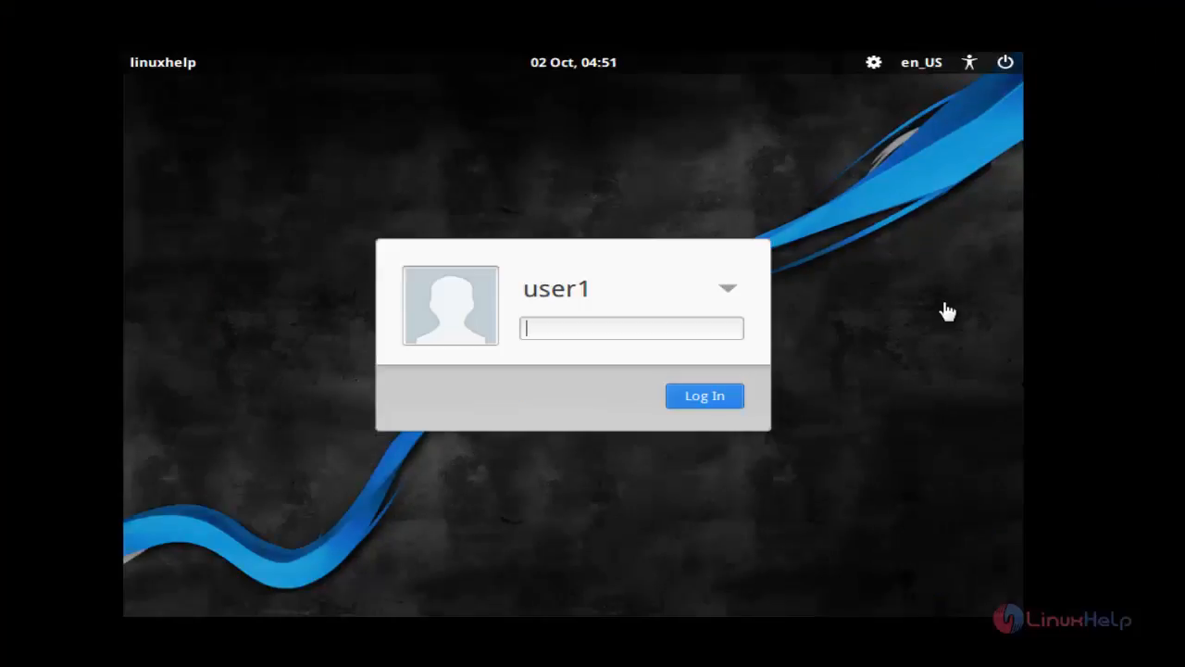
mouse_move(548, 380)
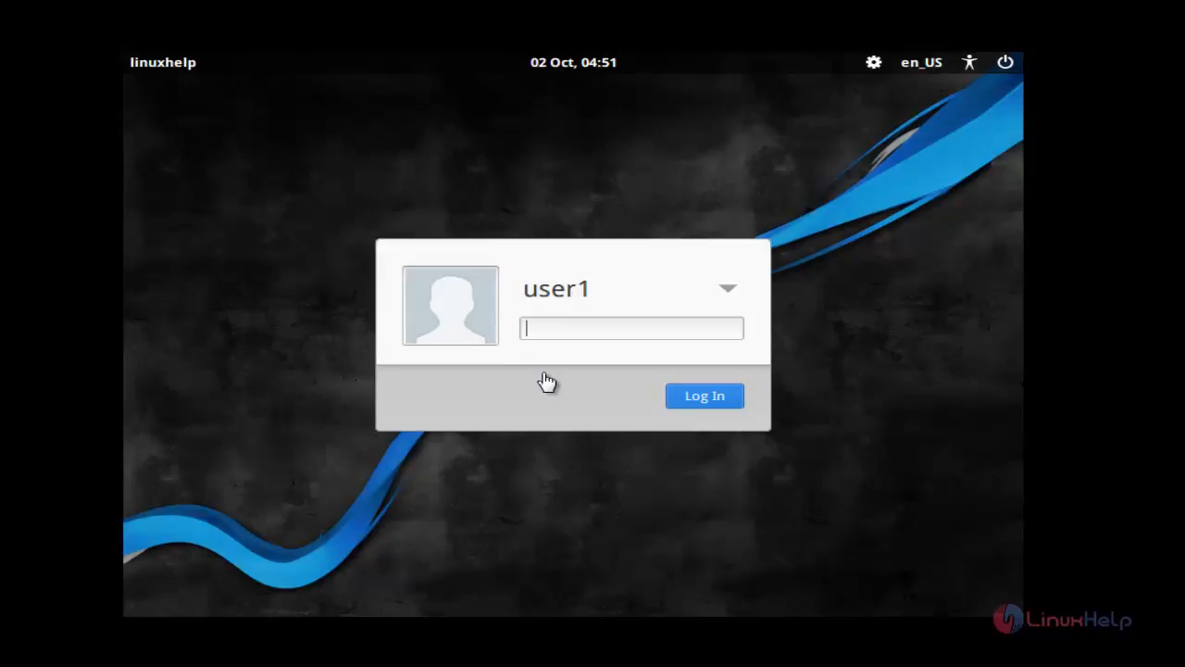
mouse_move(546, 380)
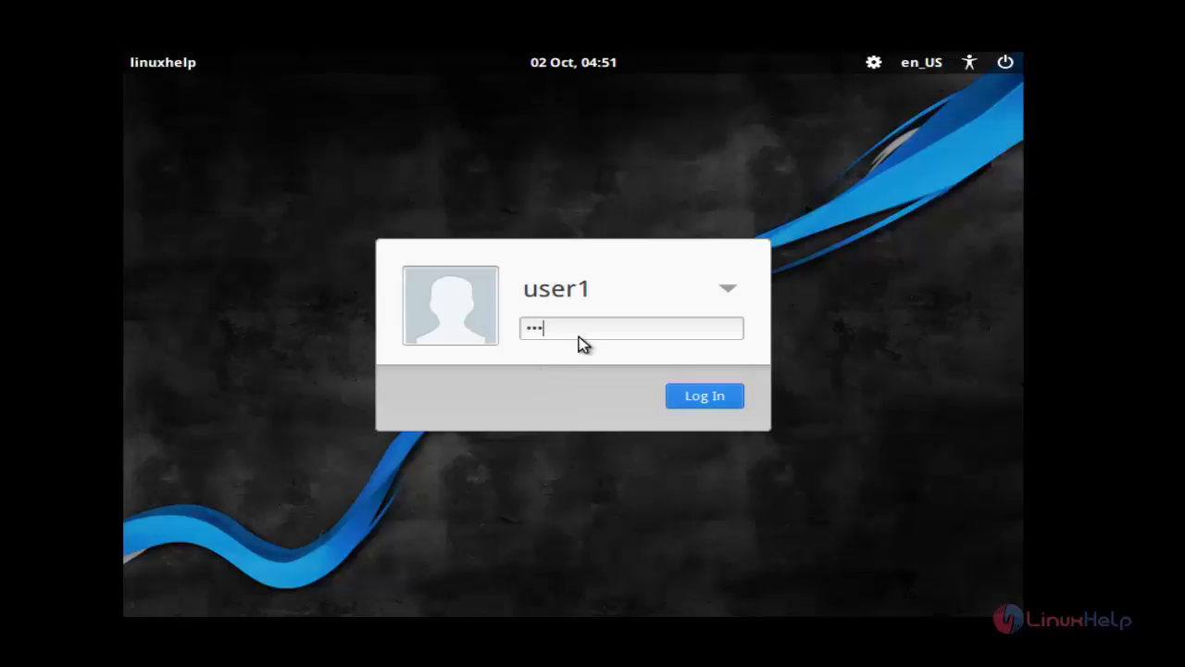
Step: Log in as user1 with the password to reach the BackBox Linux desktop
text(password)
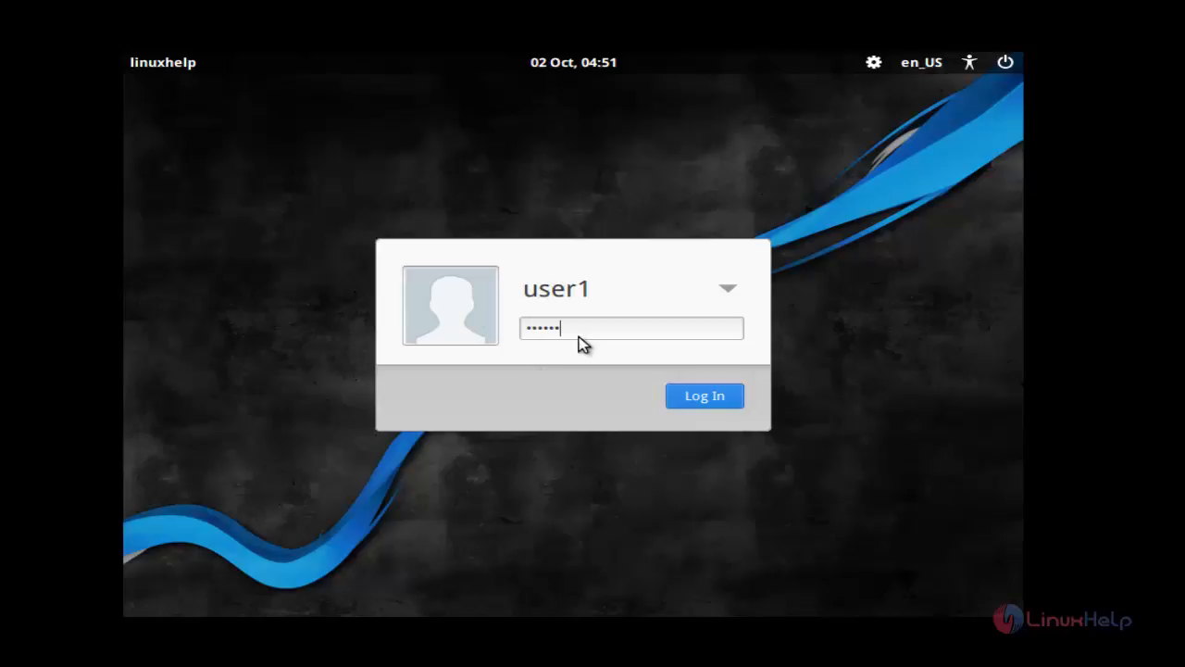
click(704, 397)
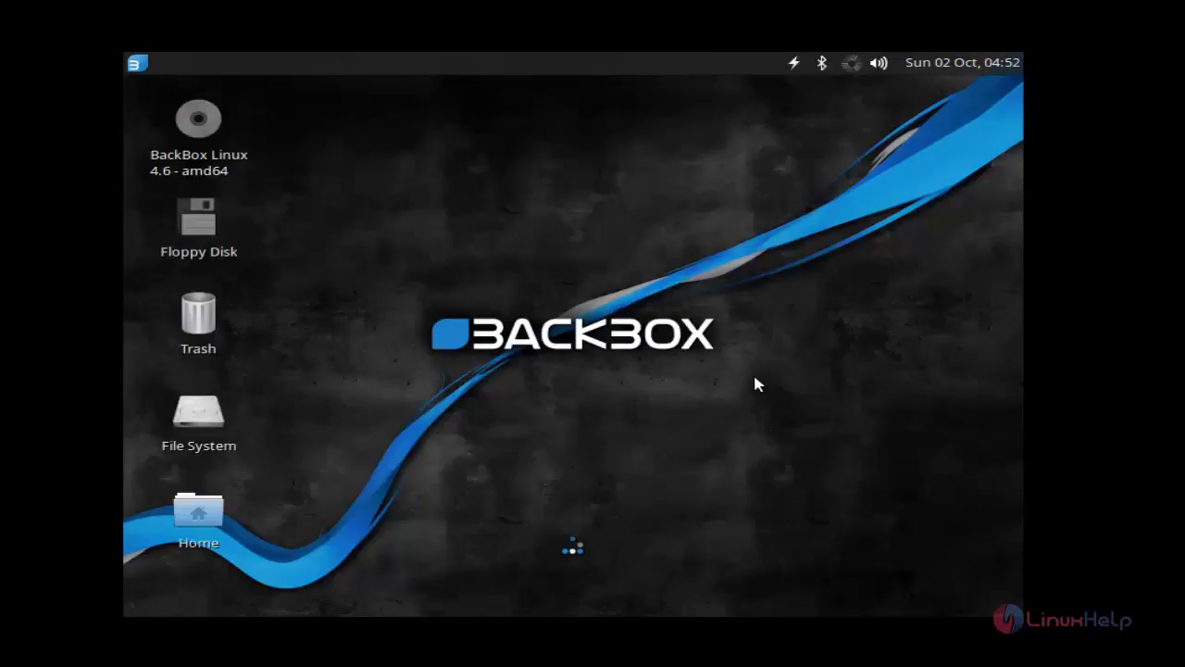
mouse_move(777, 278)
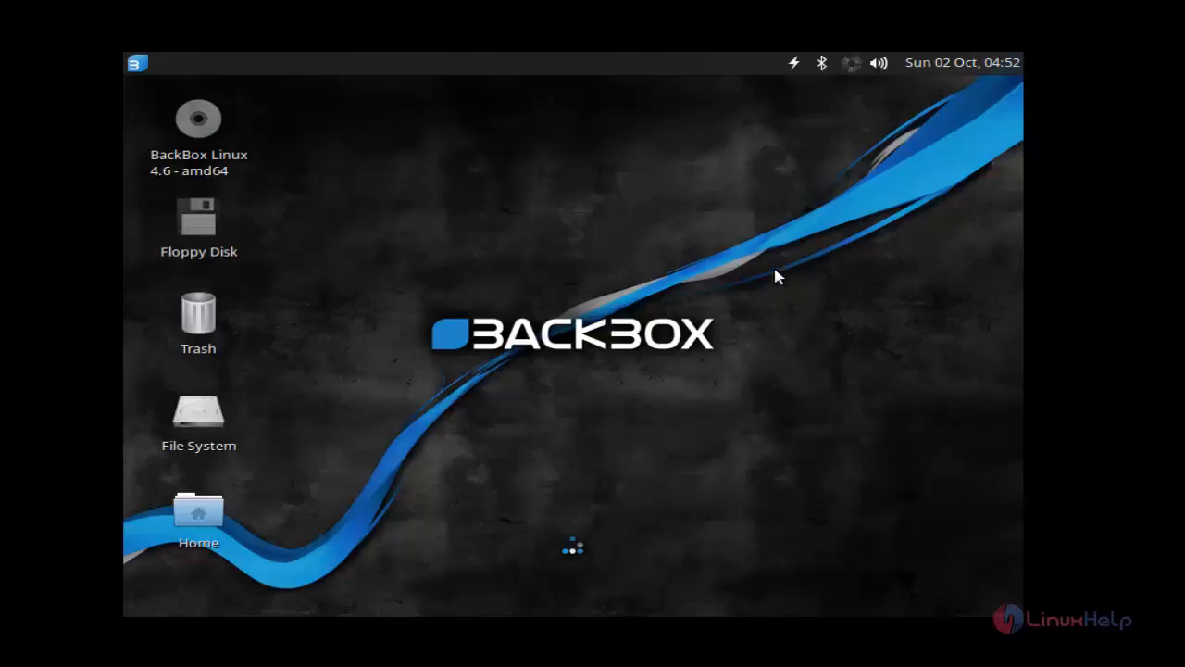
mouse_move(491, 189)
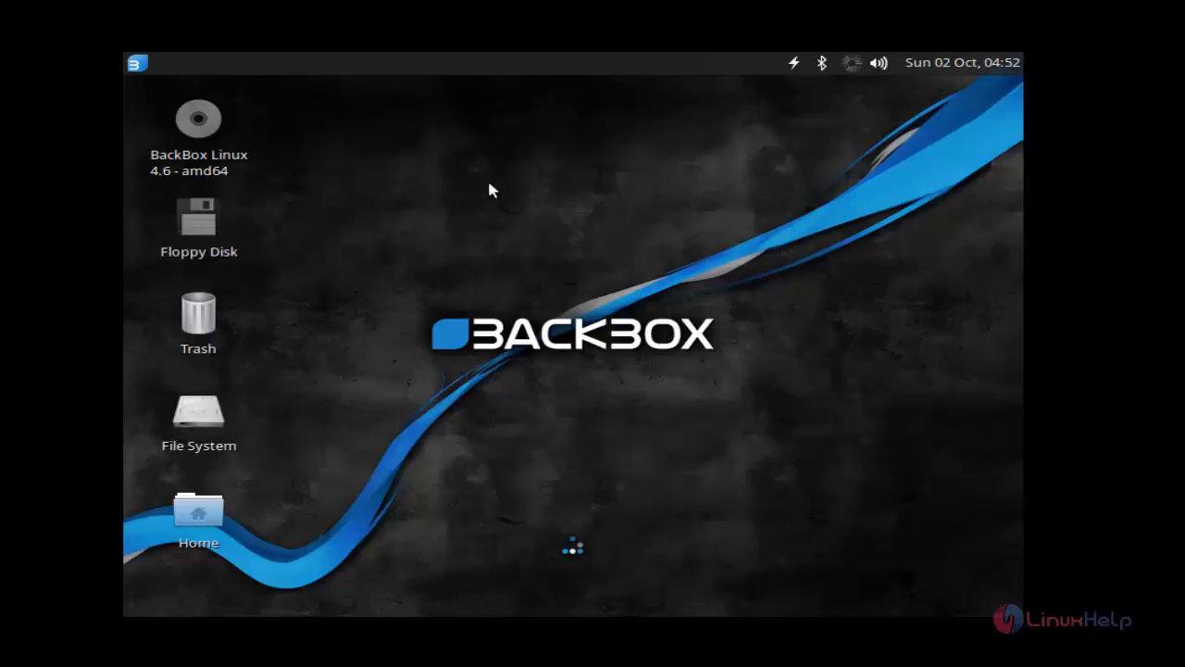
mouse_move(1126, 6)
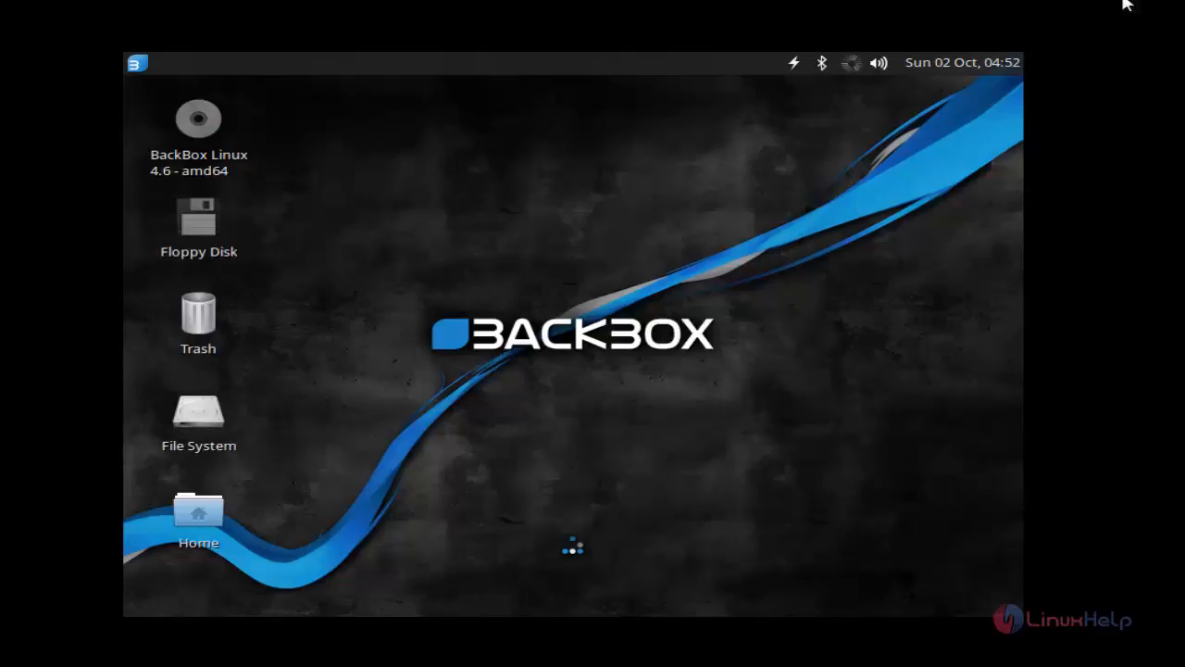
click(849, 63)
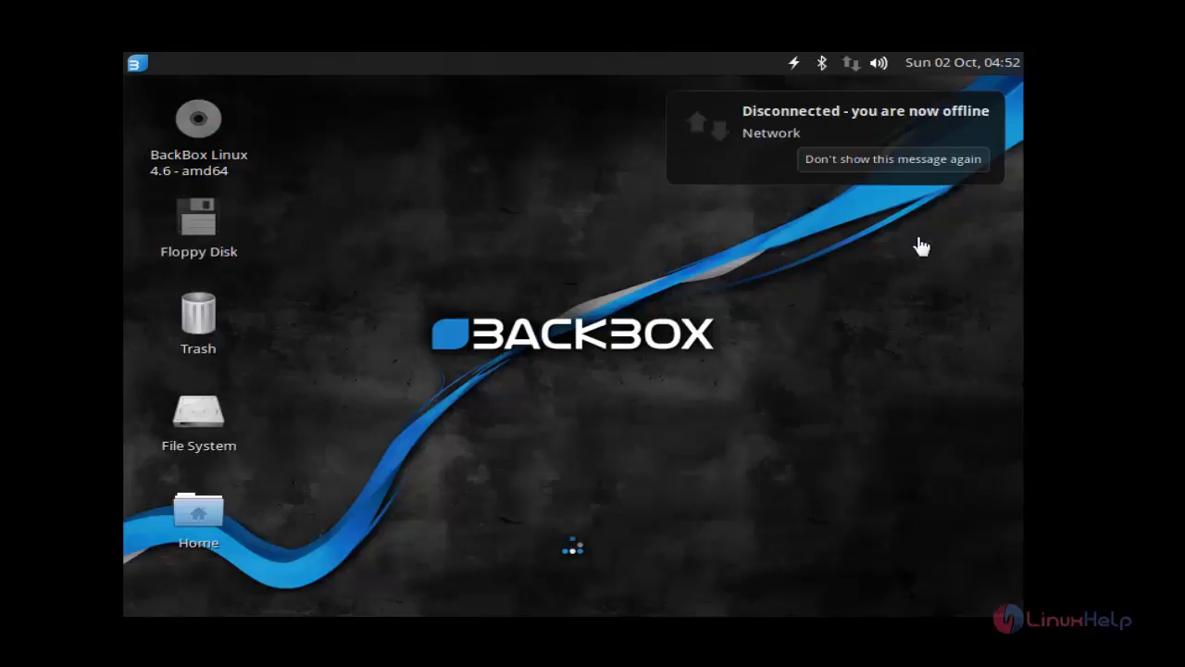
mouse_move(177, 89)
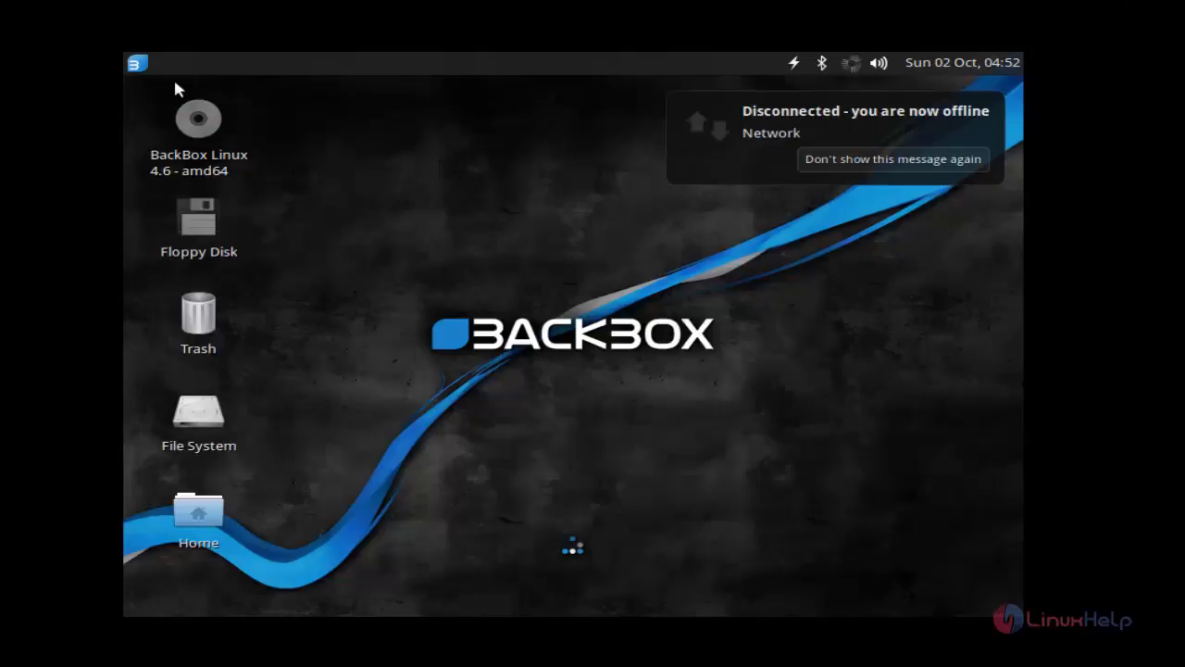
Step: Bring up the applications menu from the top-left panel icon
click(137, 63)
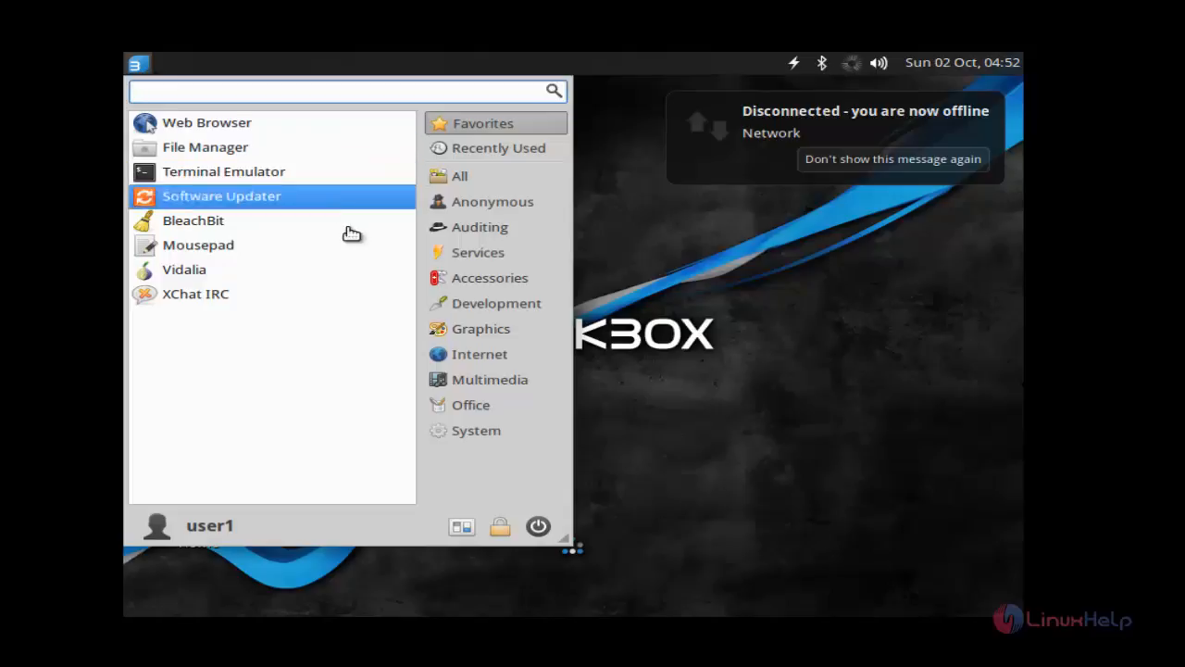
mouse_move(299, 435)
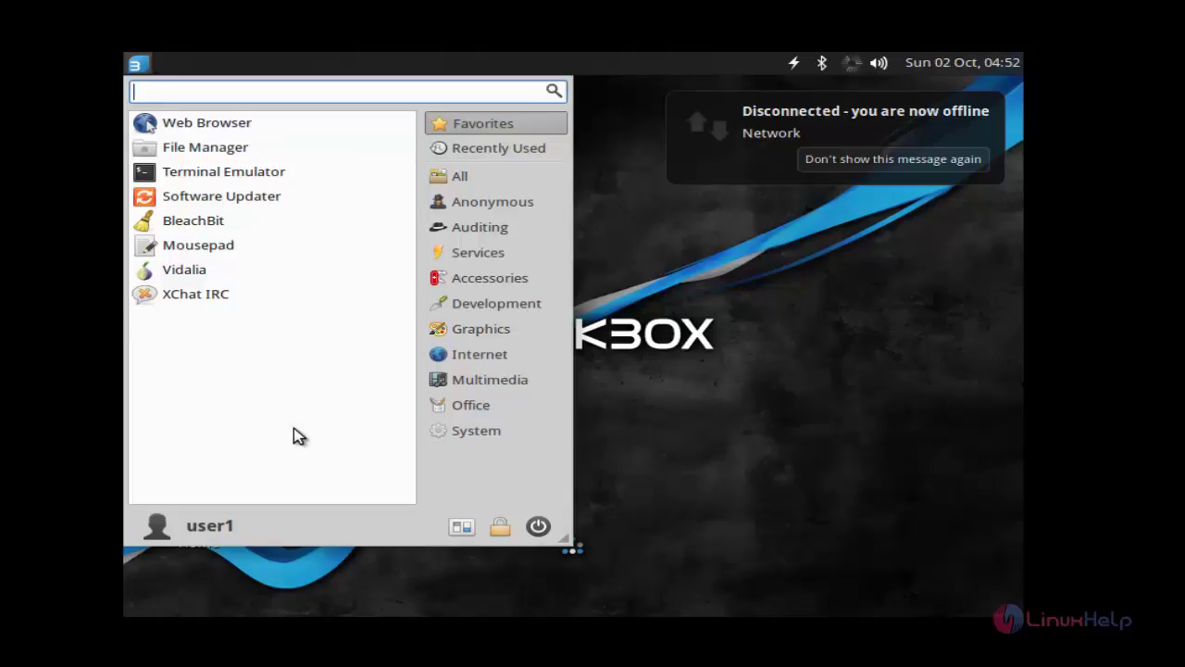
mouse_move(219, 220)
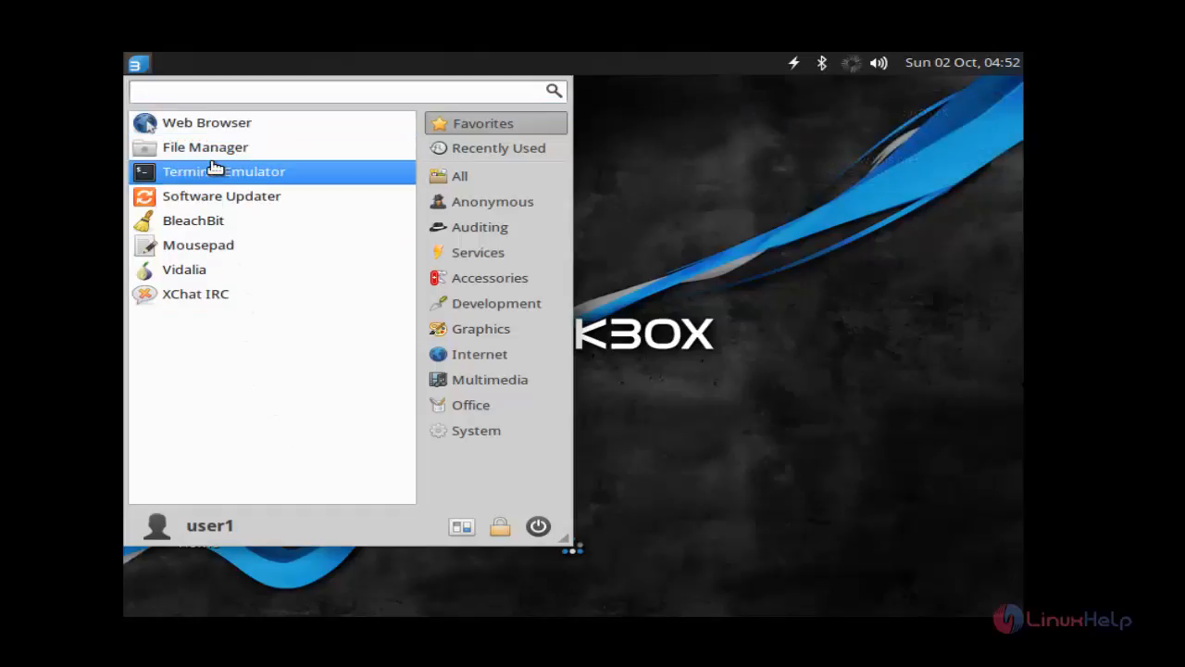
mouse_move(222, 189)
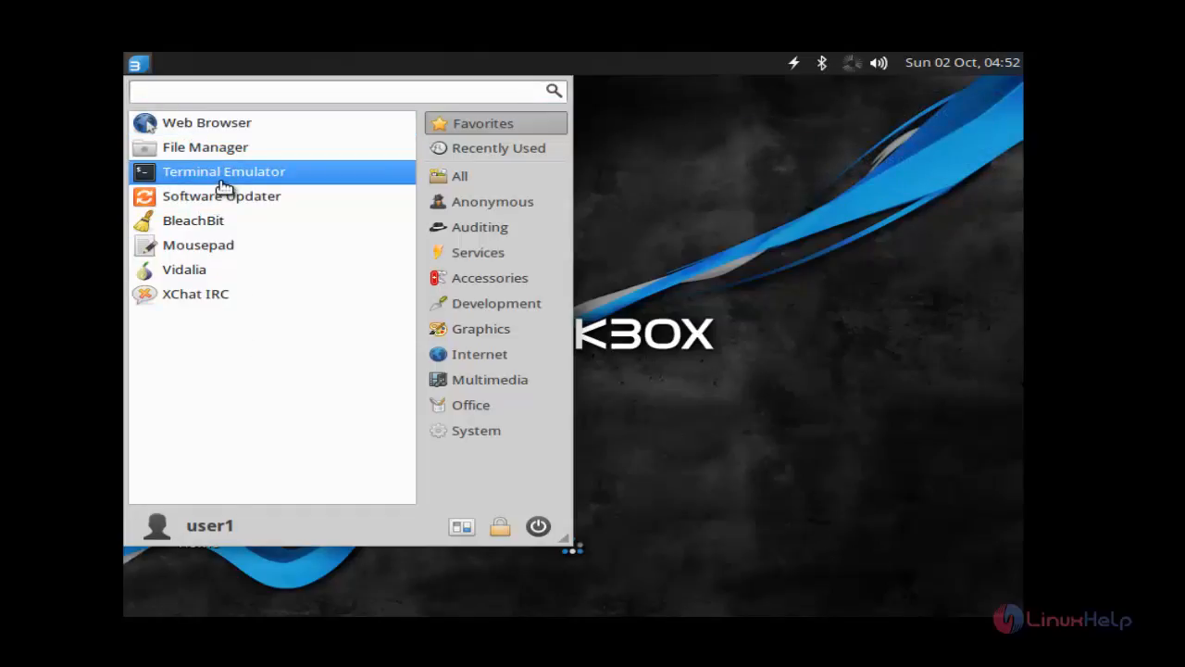
mouse_move(496, 380)
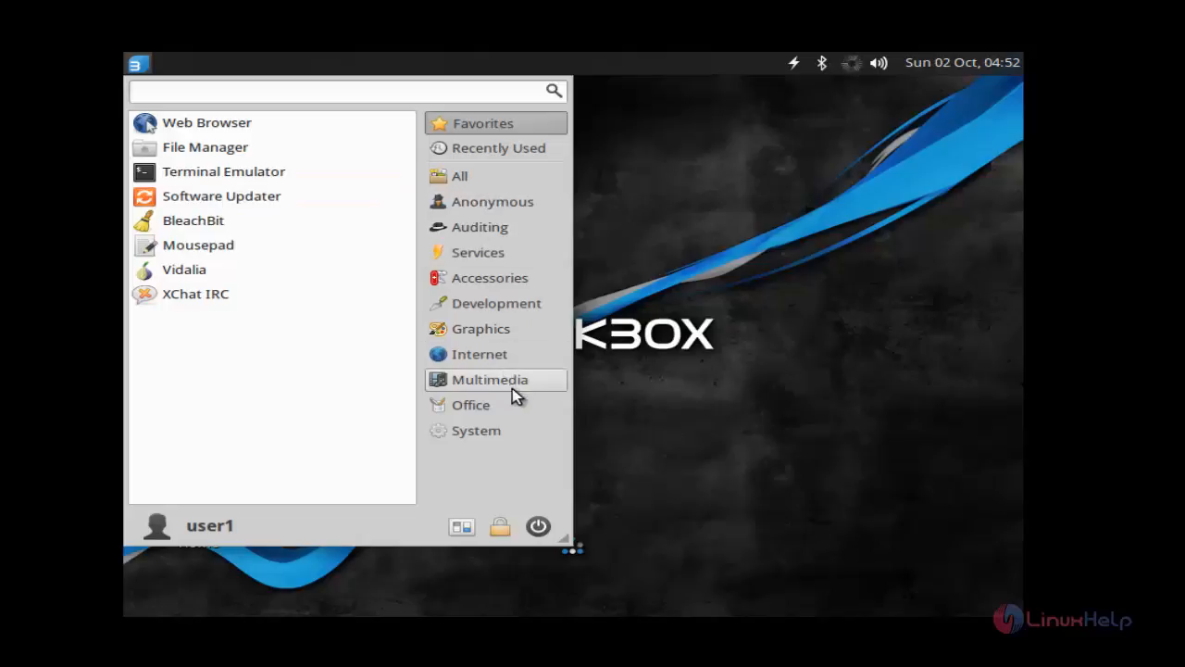
mouse_move(256, 366)
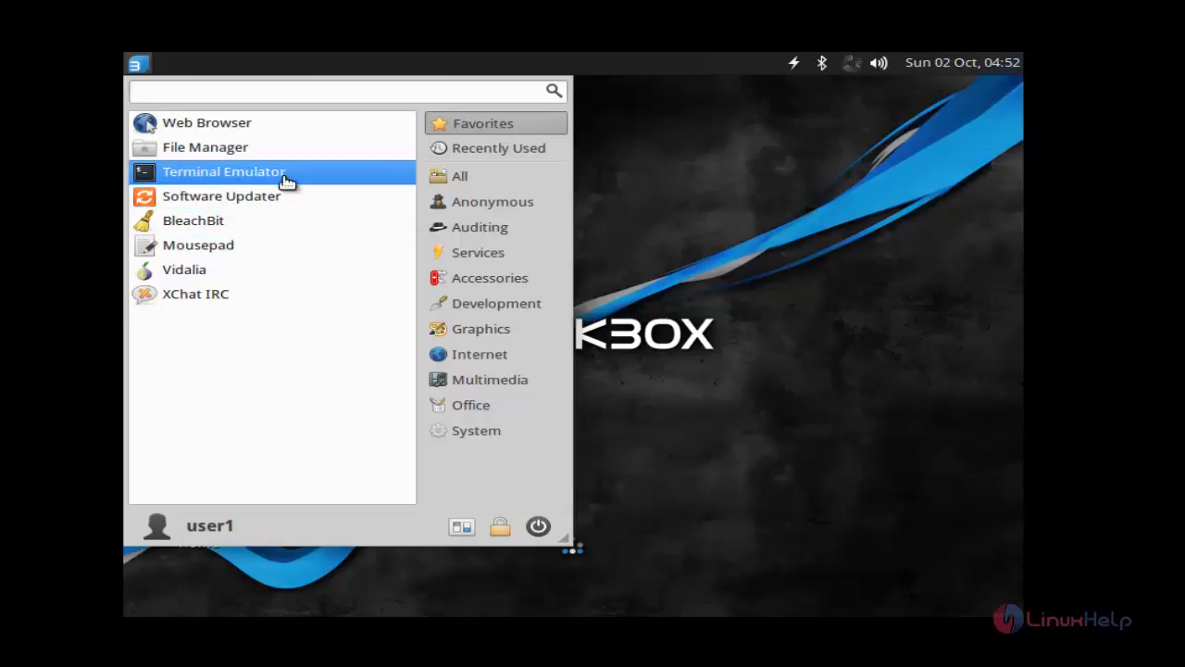
Step: Launch a terminal, move it toward the centre and run the df -h disk-space report
click(222, 170)
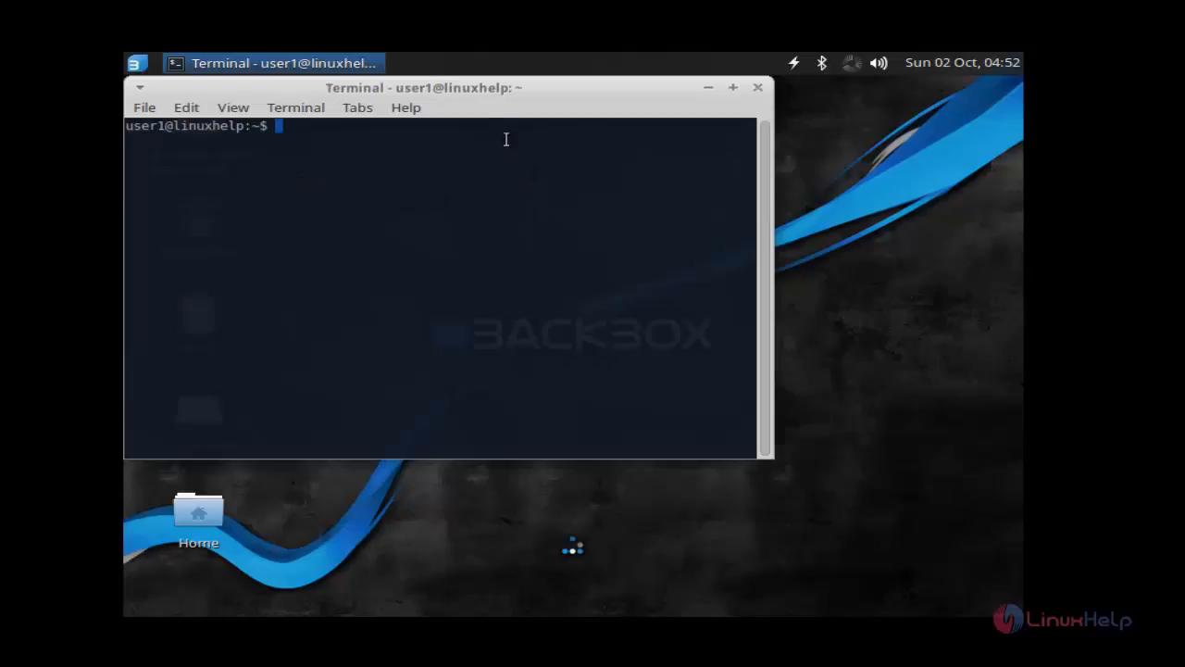
drag(423, 87, 544, 150)
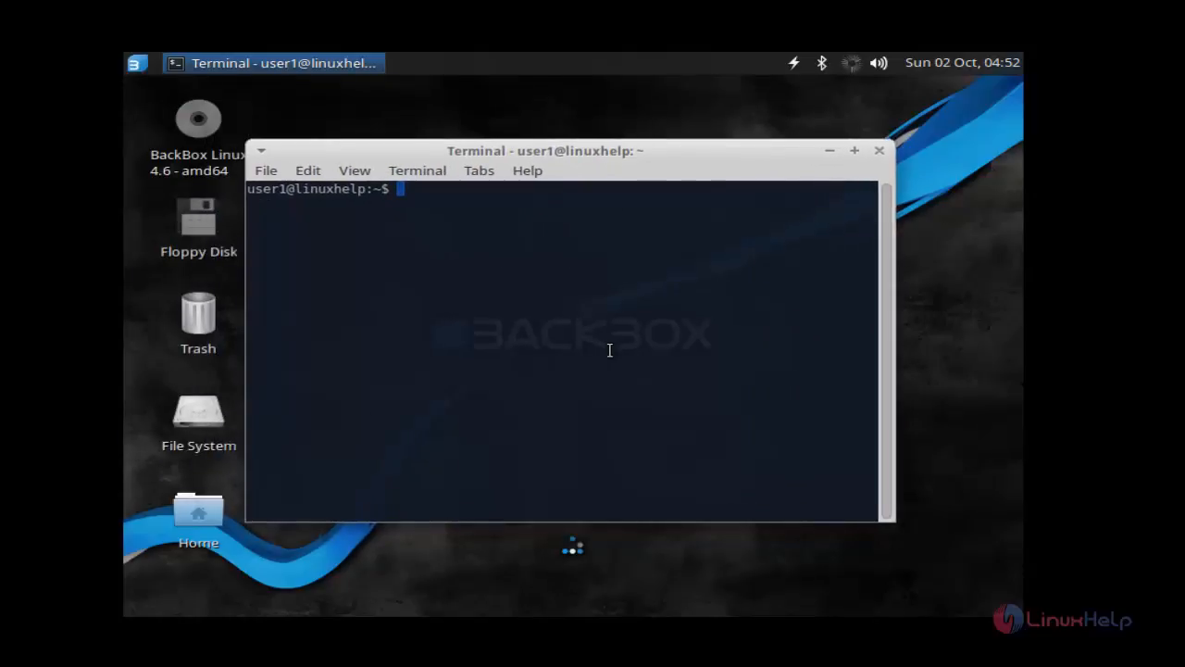
text(d)
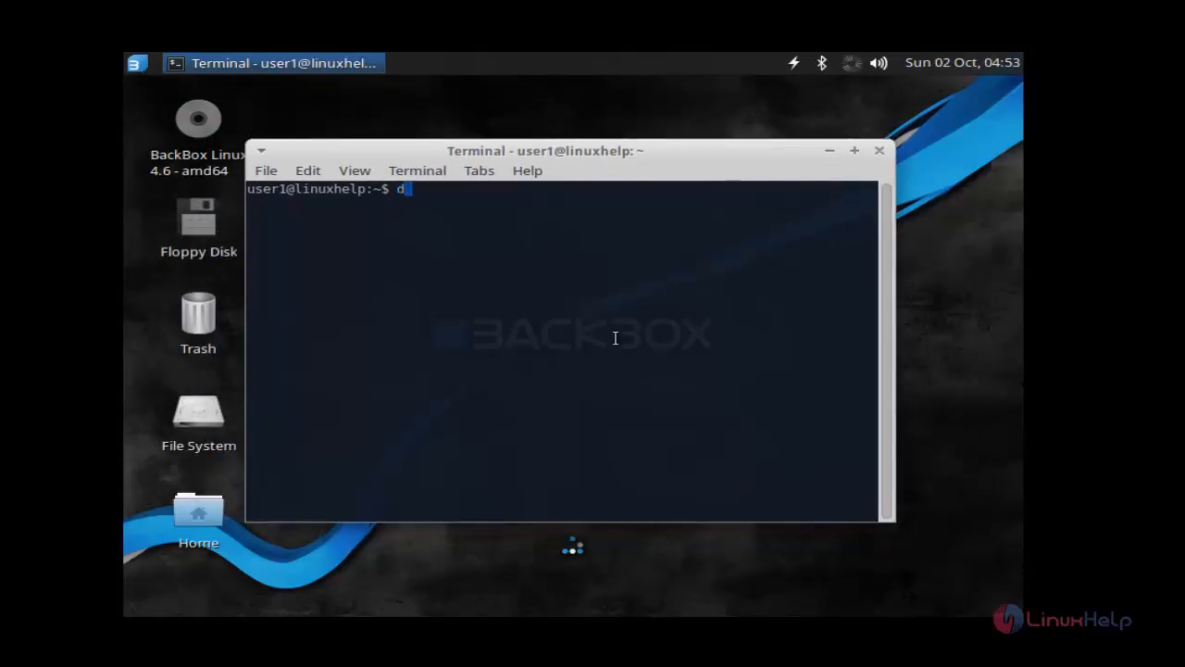
text(f -)
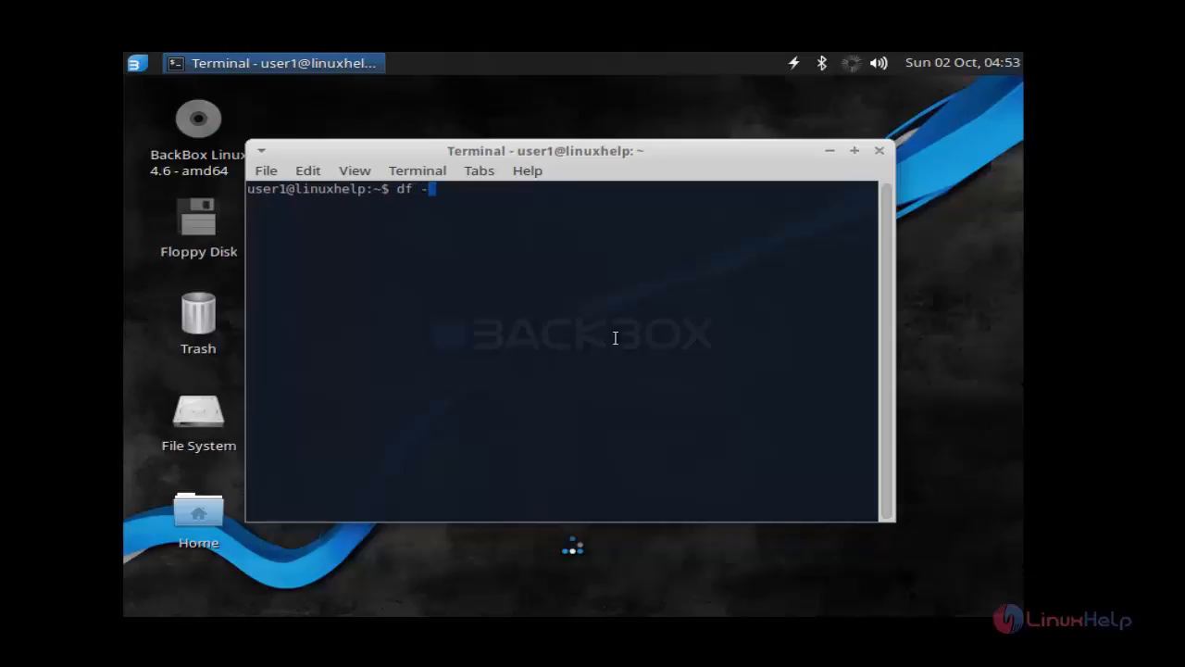
key(Return)
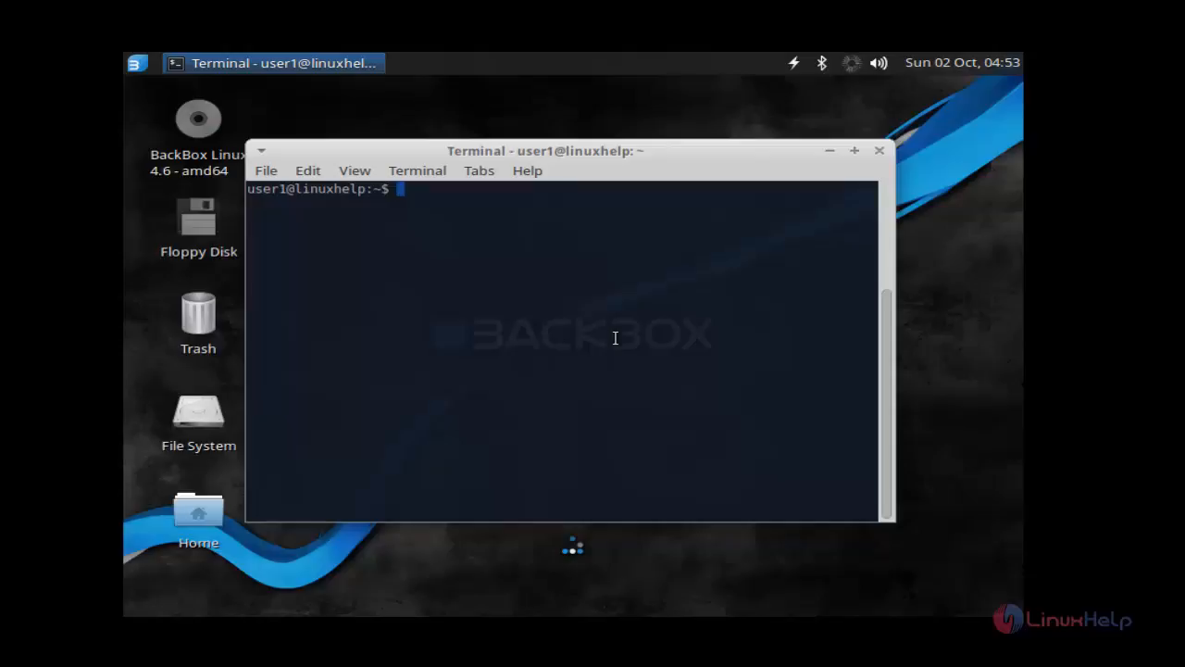
Step: Run the uptime command in the same terminal
text(upt)
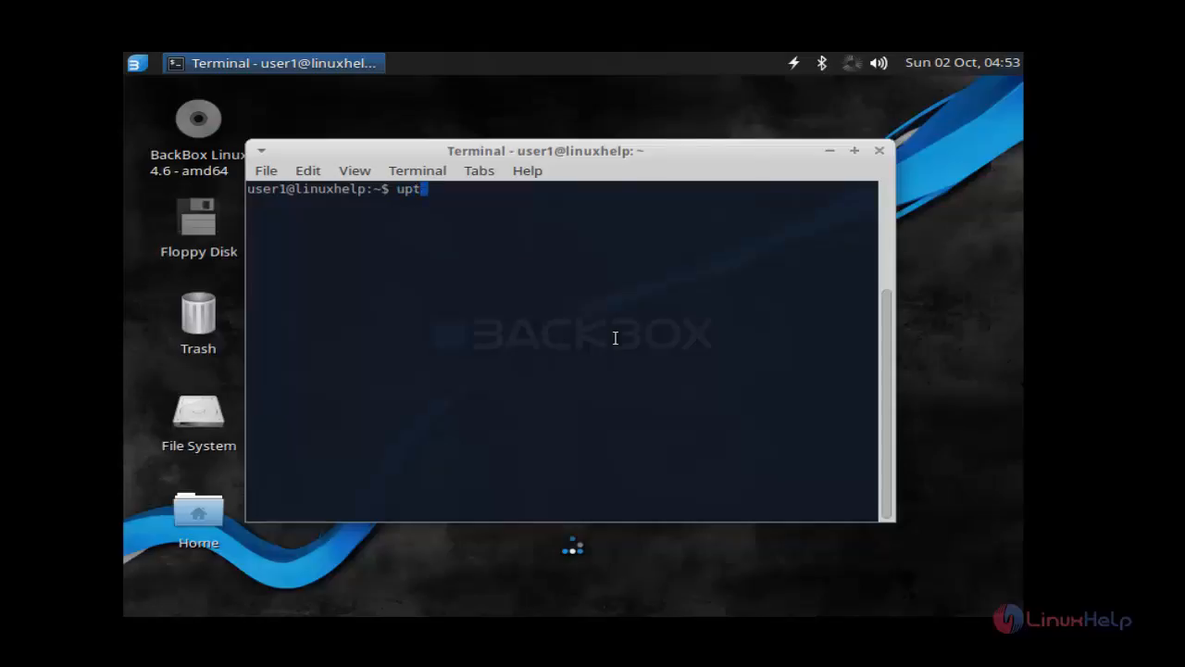
key(Return)
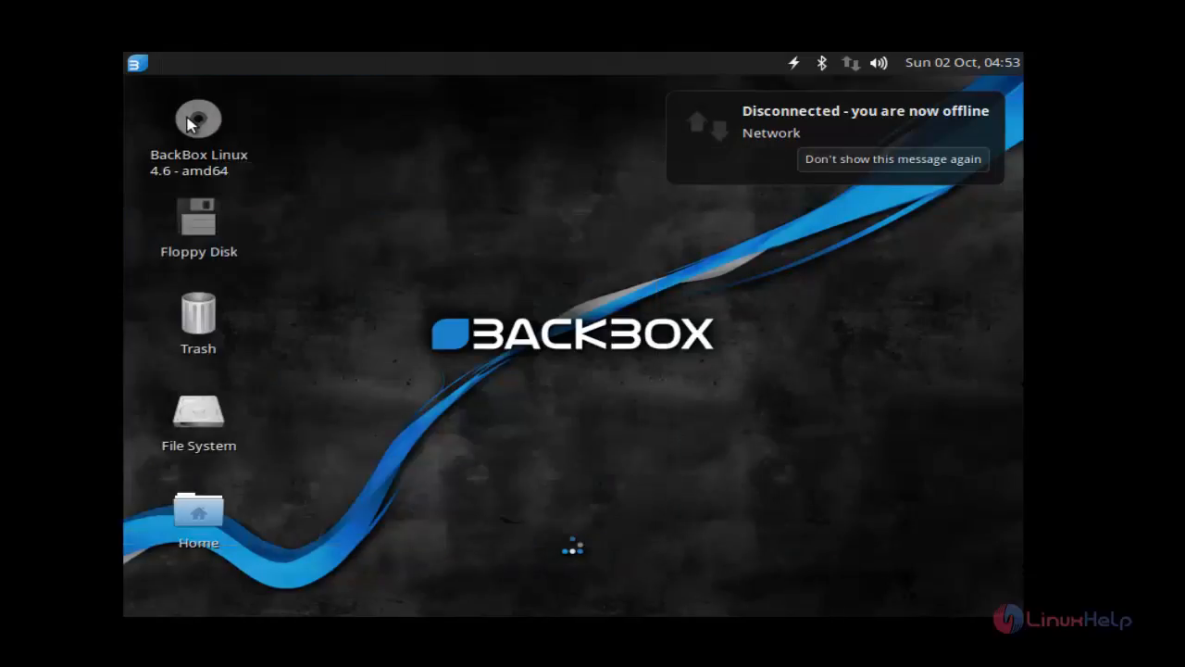
click(137, 63)
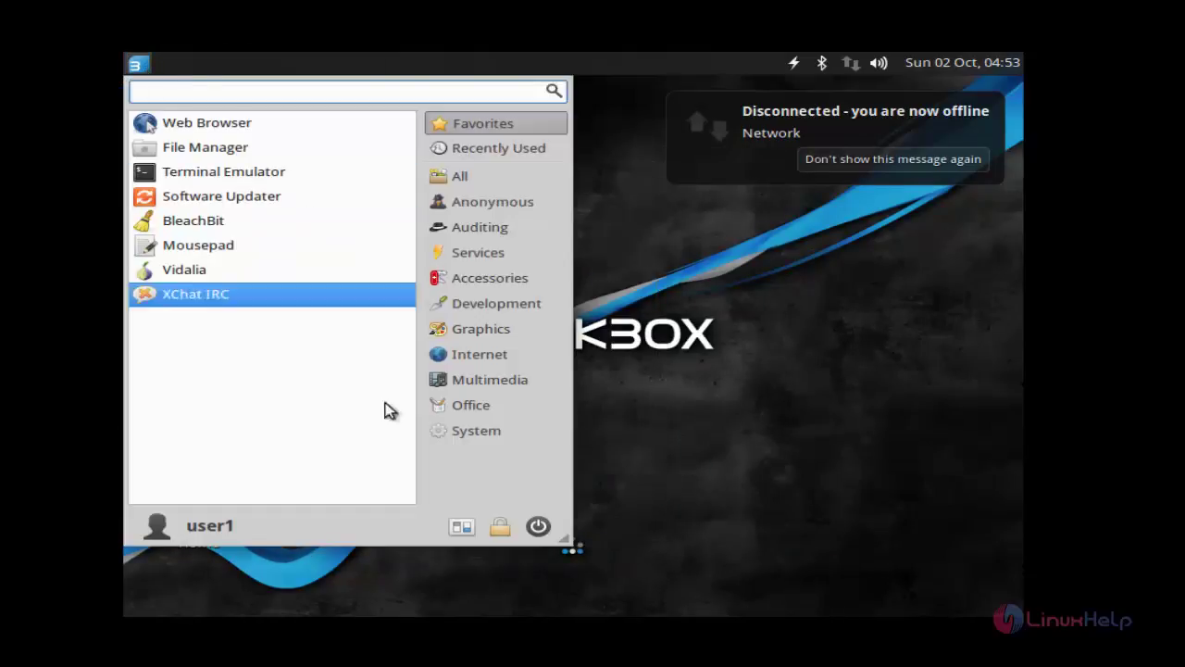
mouse_move(445, 467)
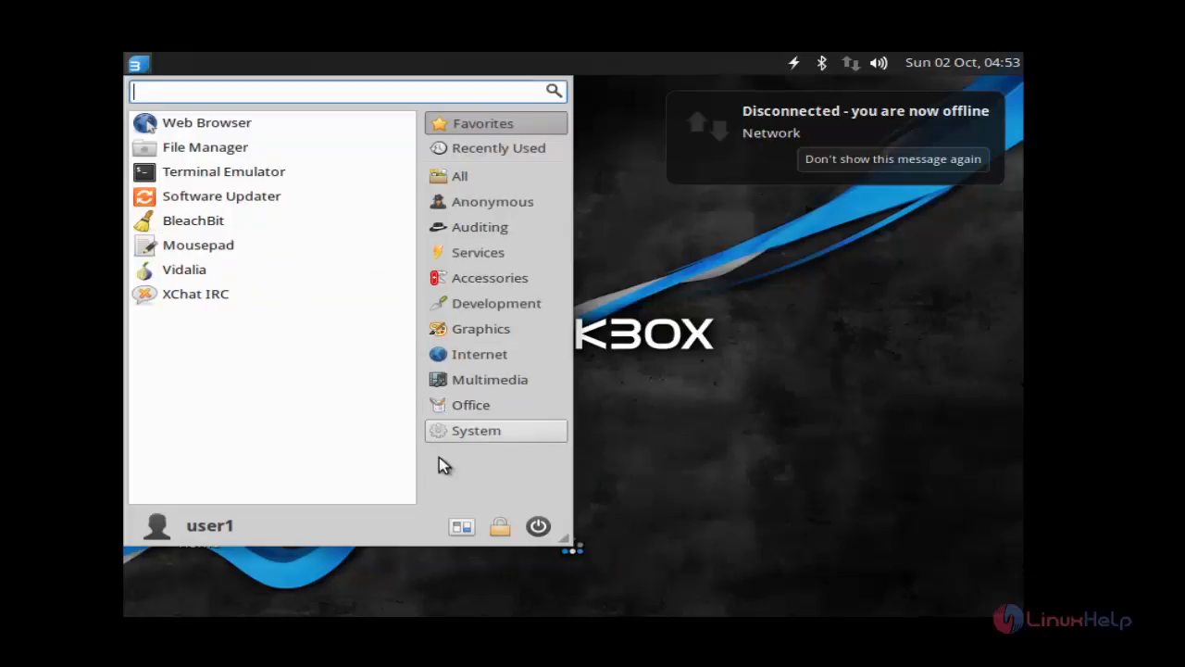
mouse_move(461, 526)
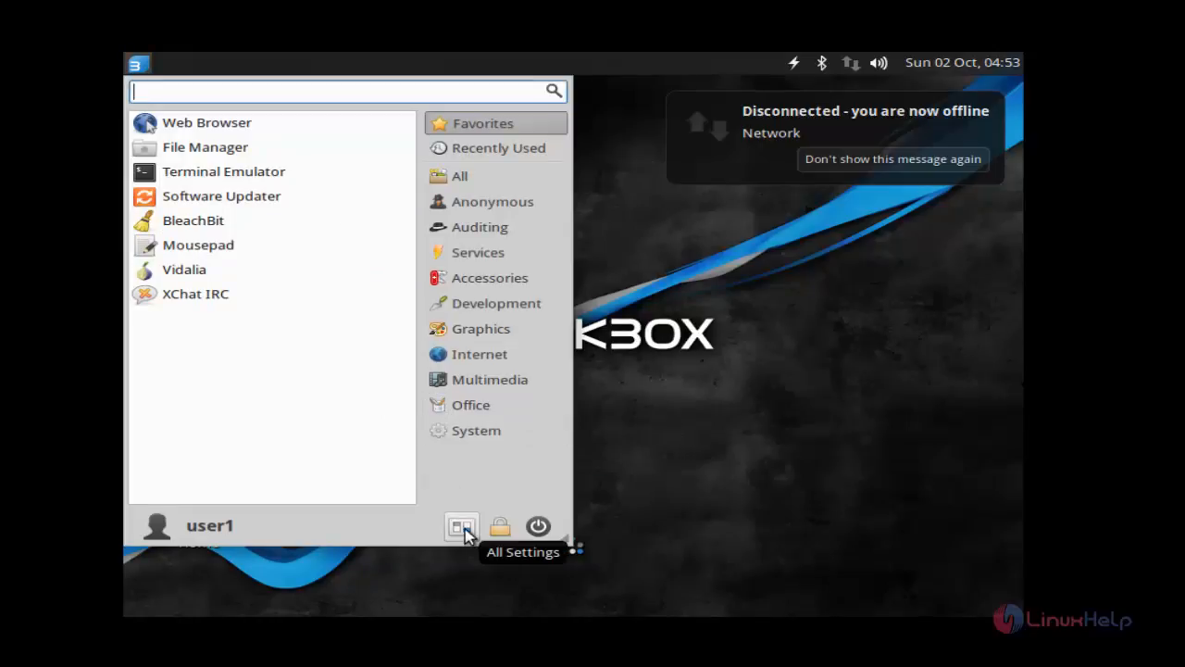
click(459, 526)
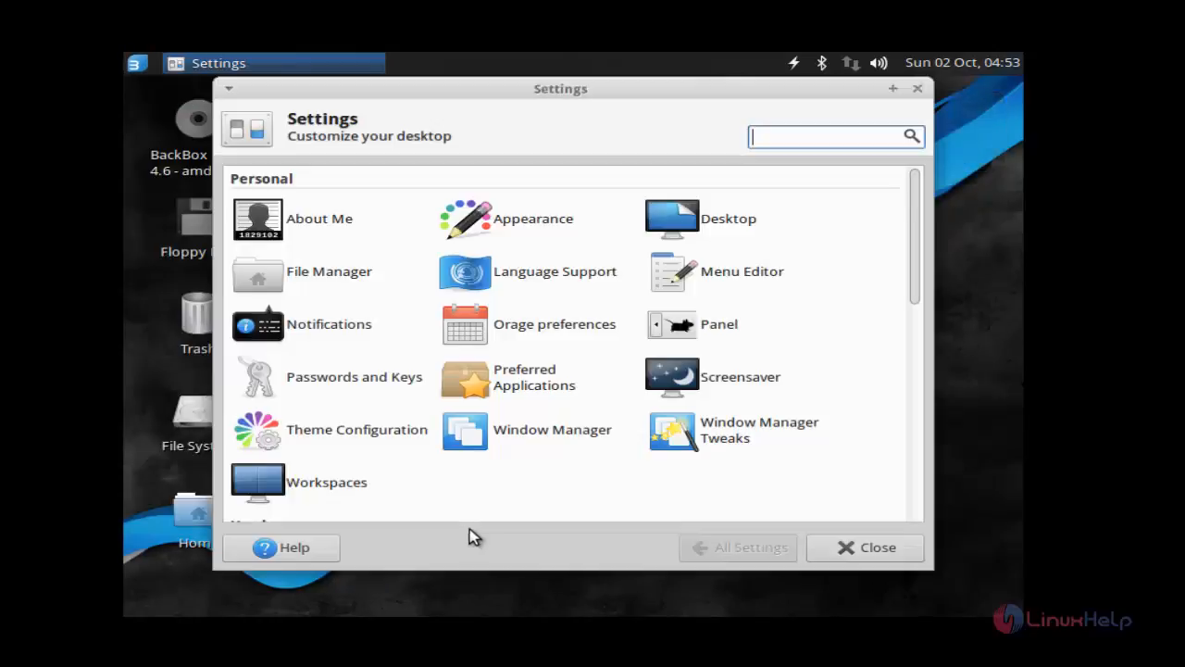
mouse_move(556, 309)
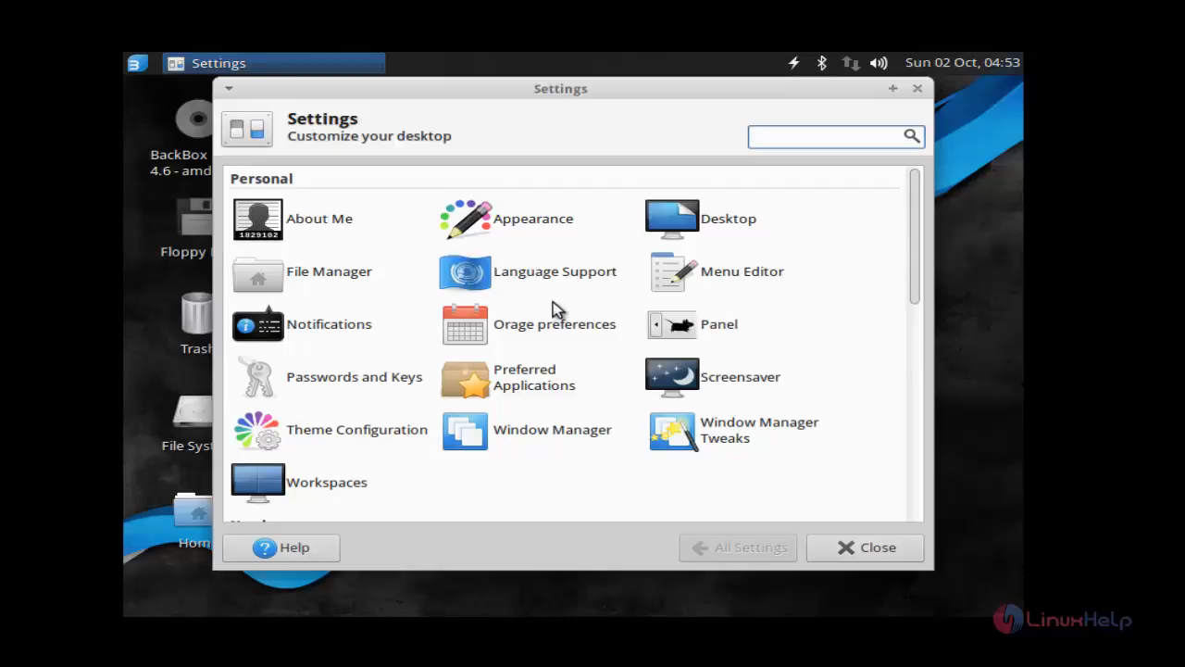
scroll(down, 3)
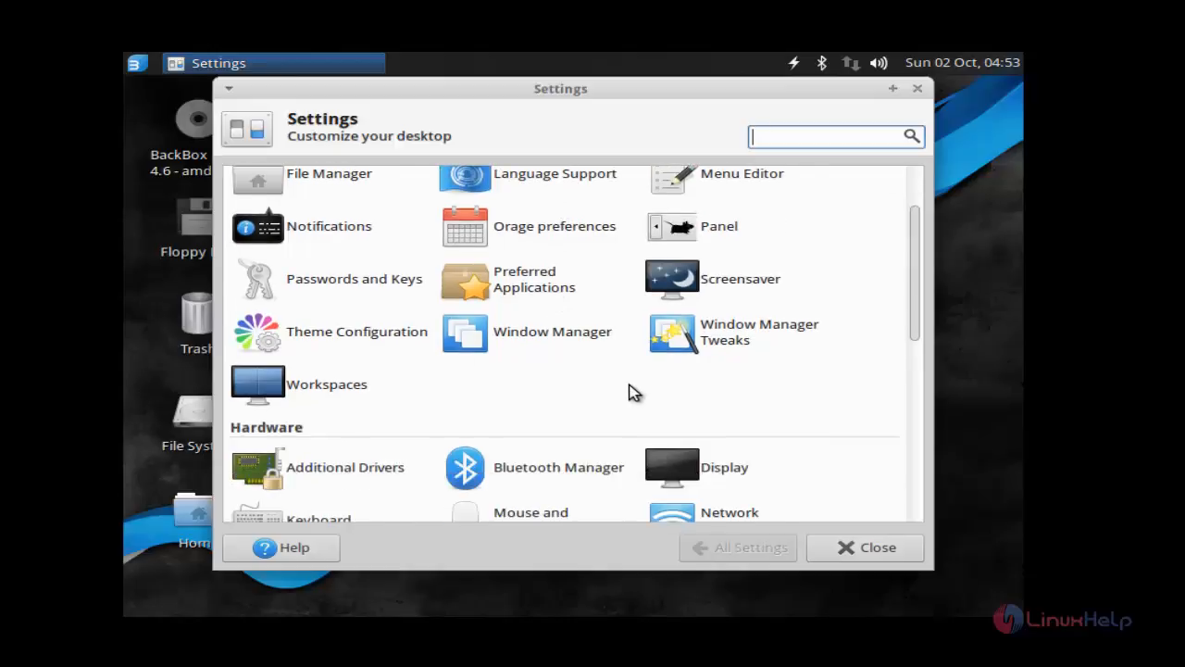
scroll(down, 3)
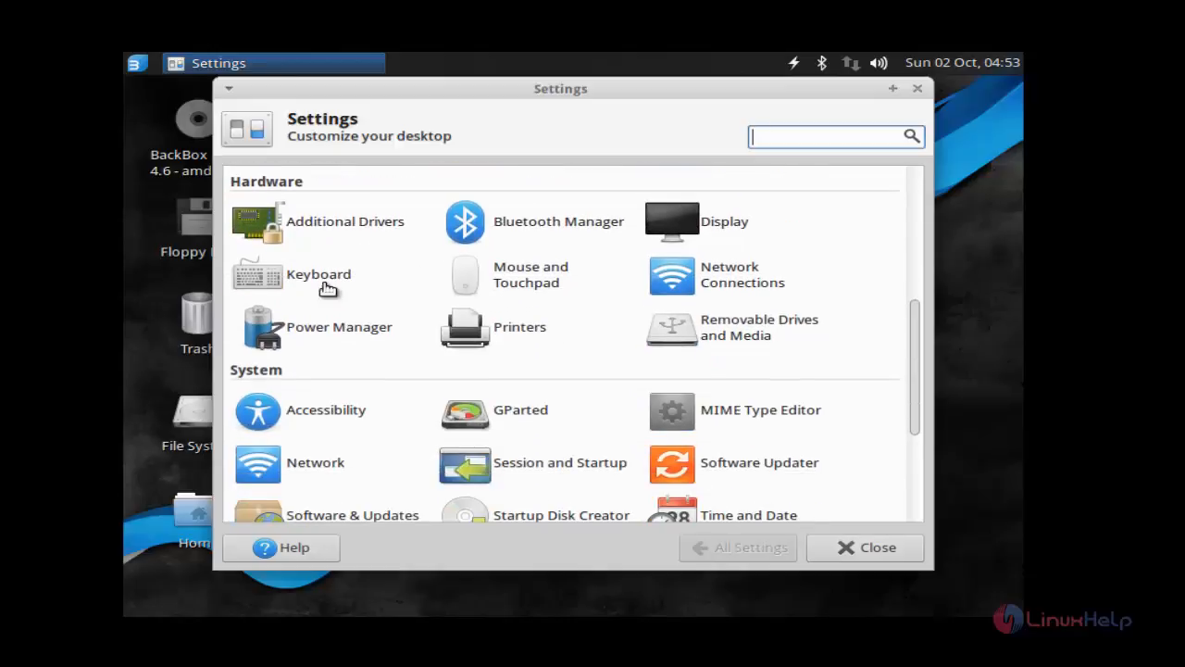
scroll(down, 3)
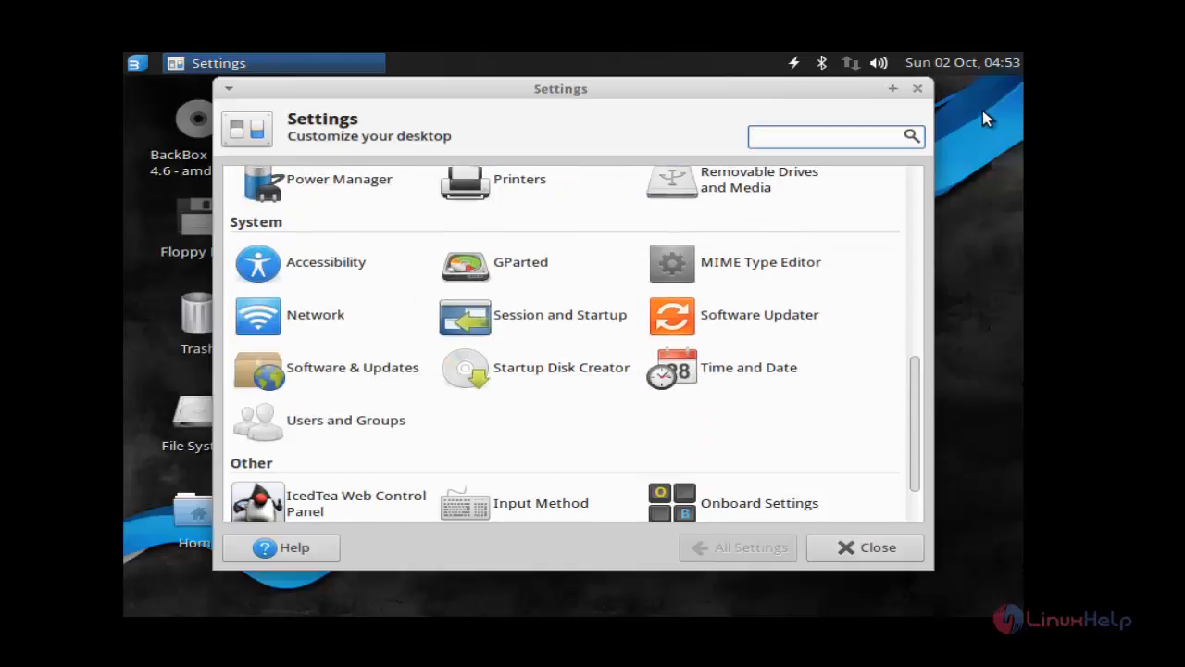
click(863, 548)
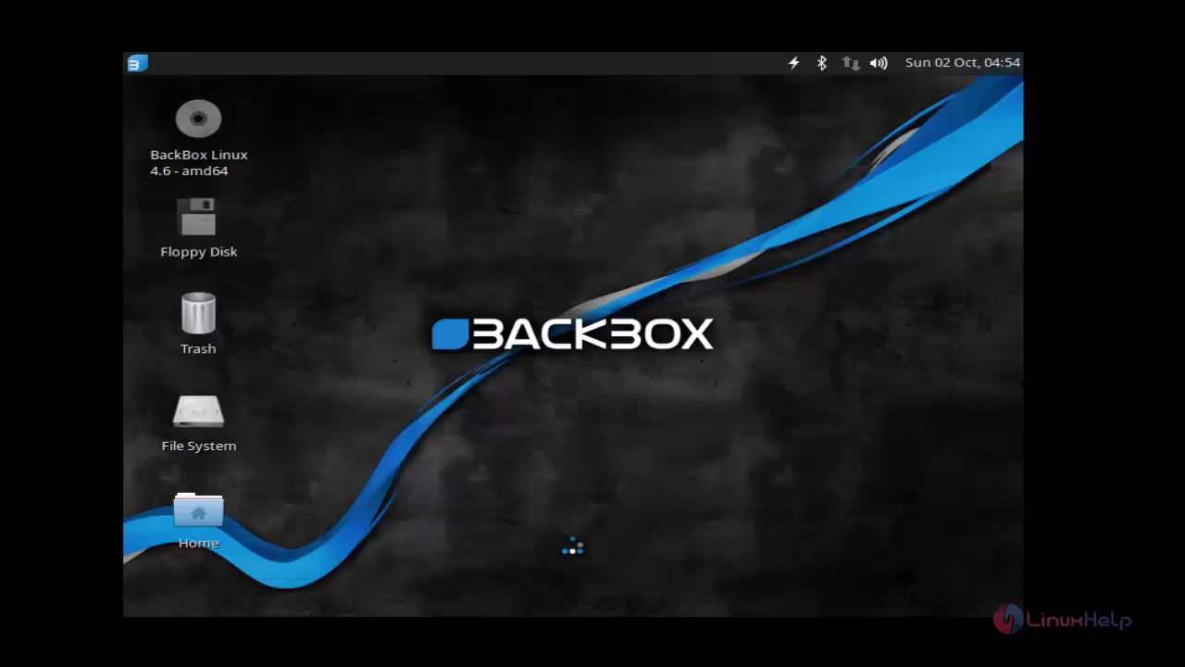